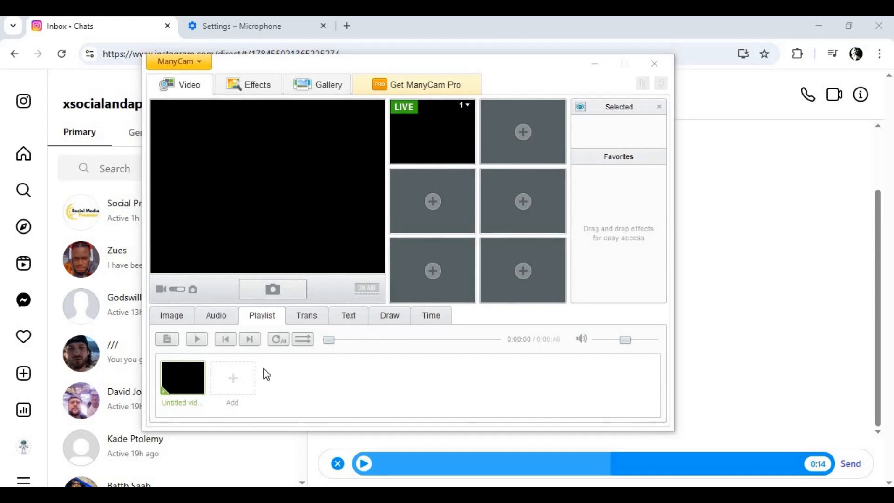
Step: Check which microphone Chrome is using, then return to the Instagram chat
left_click(196, 340)
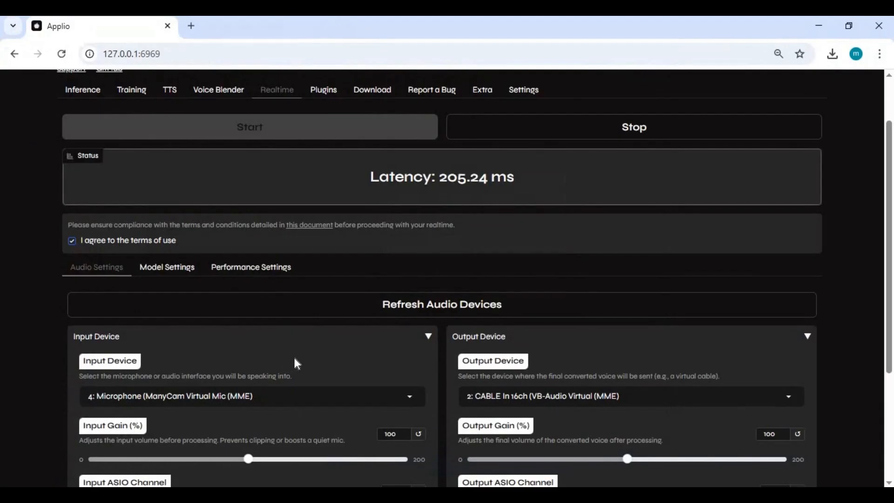
scroll("down", 3)
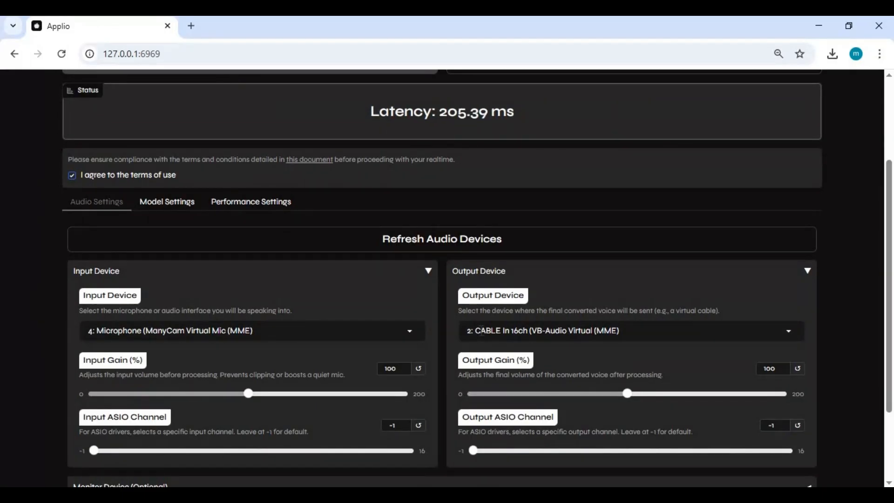
scroll("up", 3)
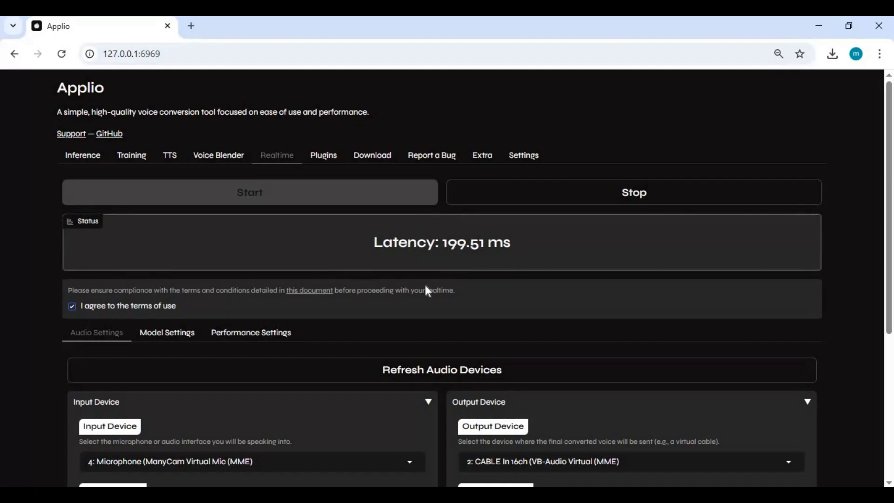
left_click(86, 26)
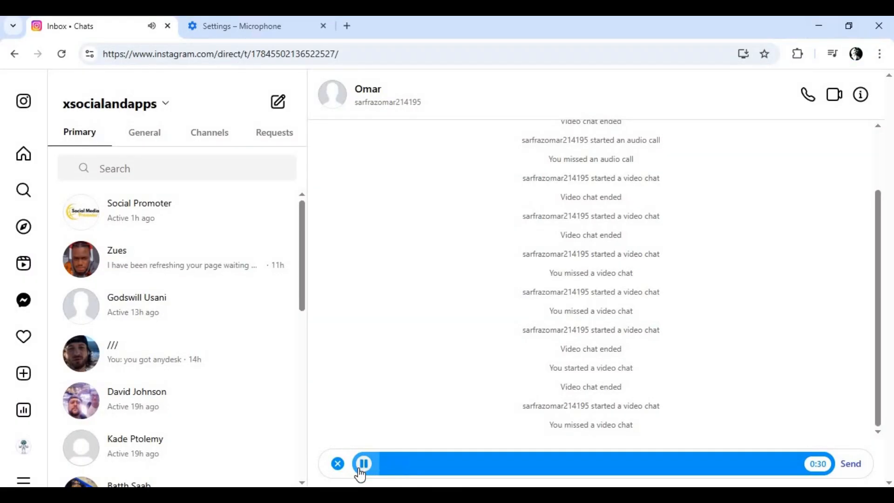
mouse_move(396, 369)
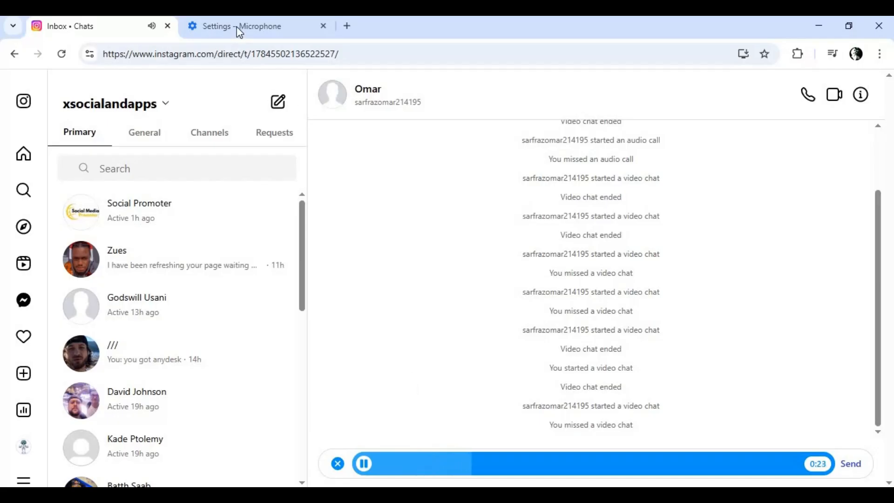
left_click(246, 26)
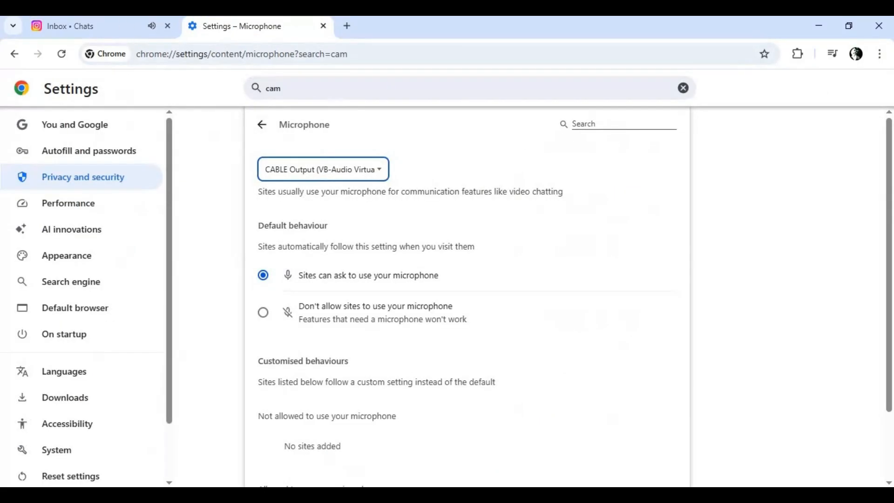
left_click(86, 25)
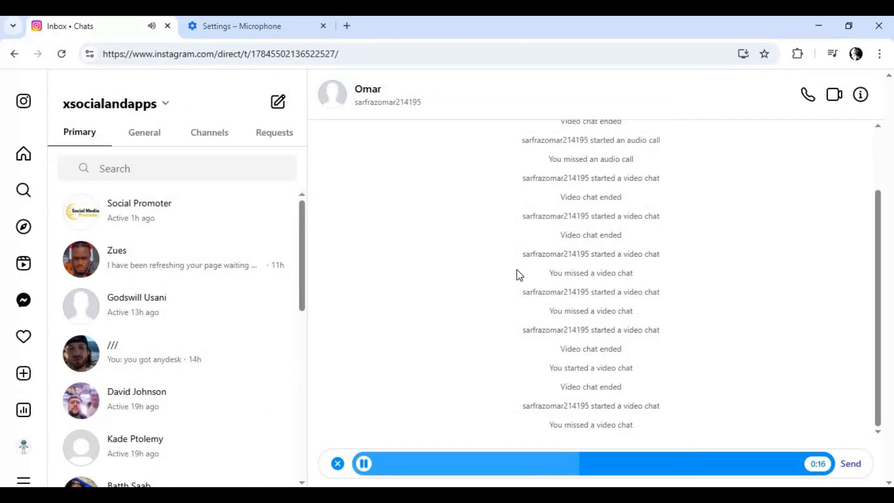
left_click(363, 464)
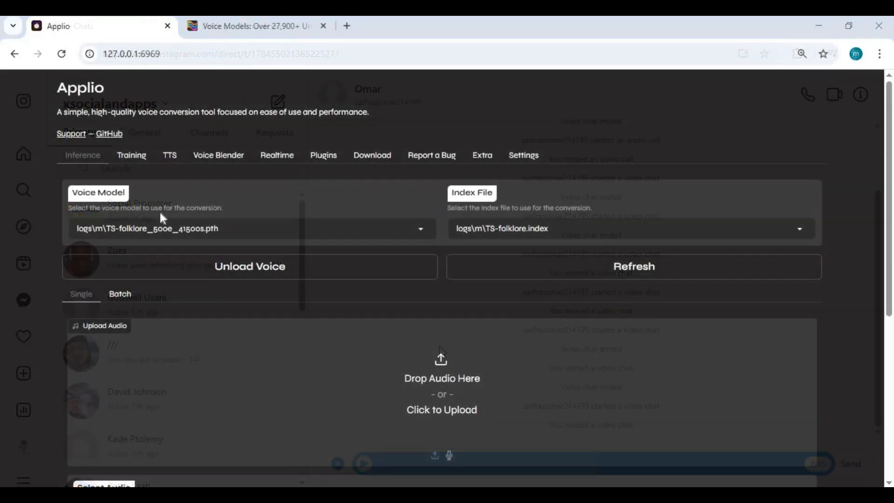
Step: Review Applio's Training and Realtime settings pages before moving to the Download page
scroll("down", 3)
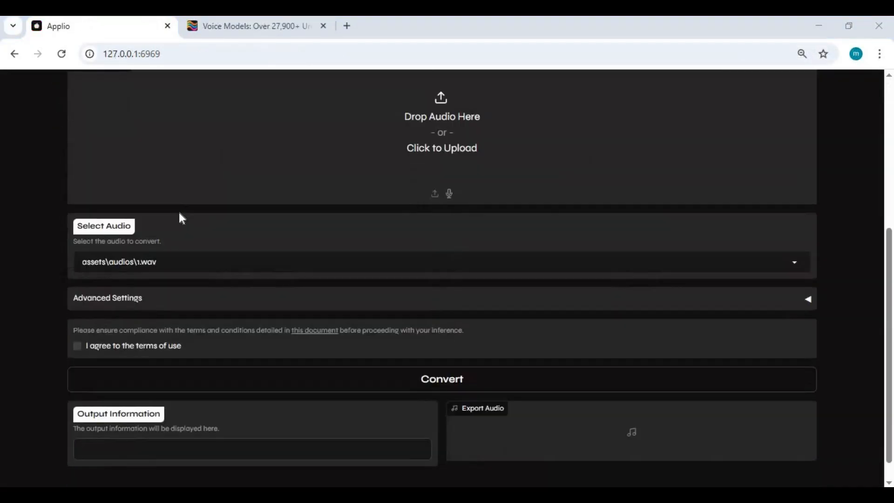
scroll("up", 3)
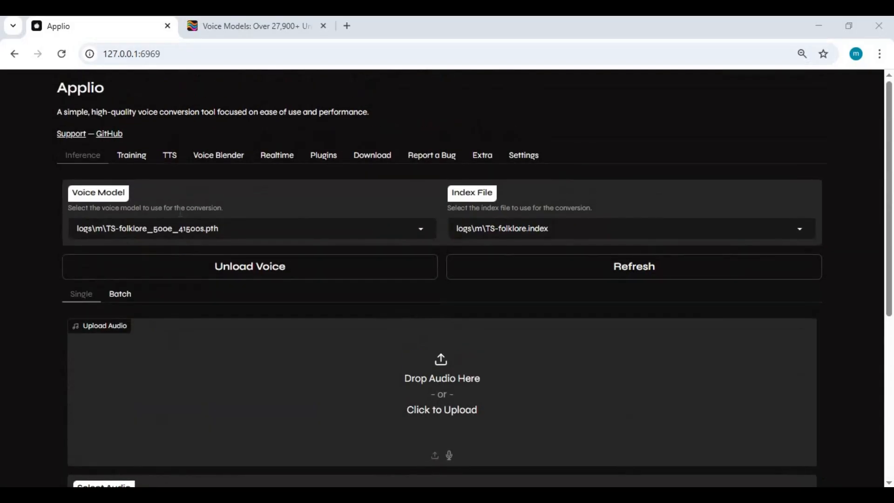
mouse_move(42, 248)
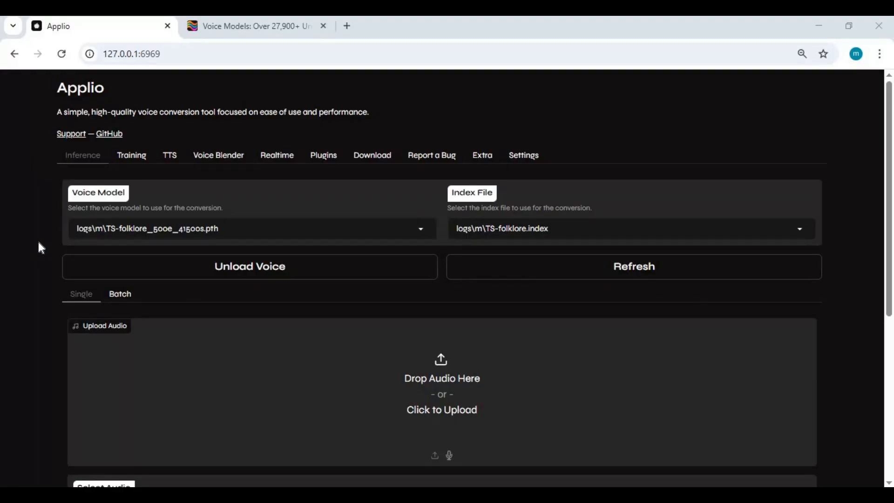
mouse_move(124, 181)
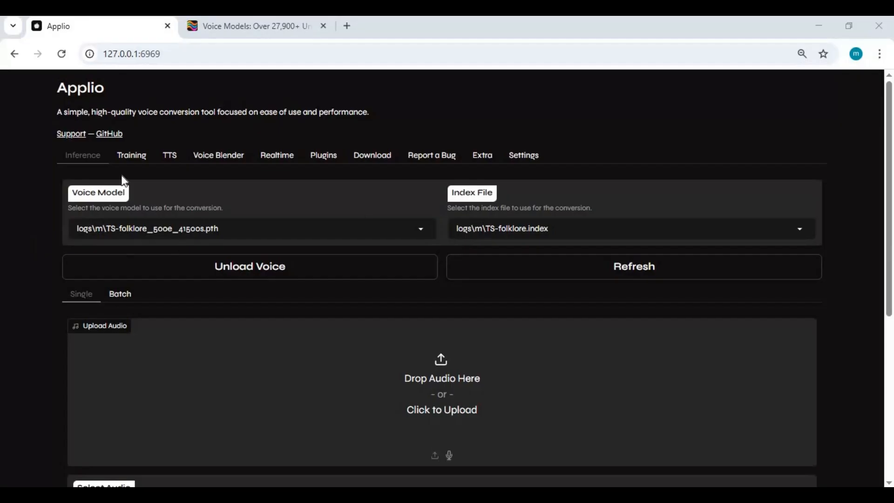
left_click(132, 155)
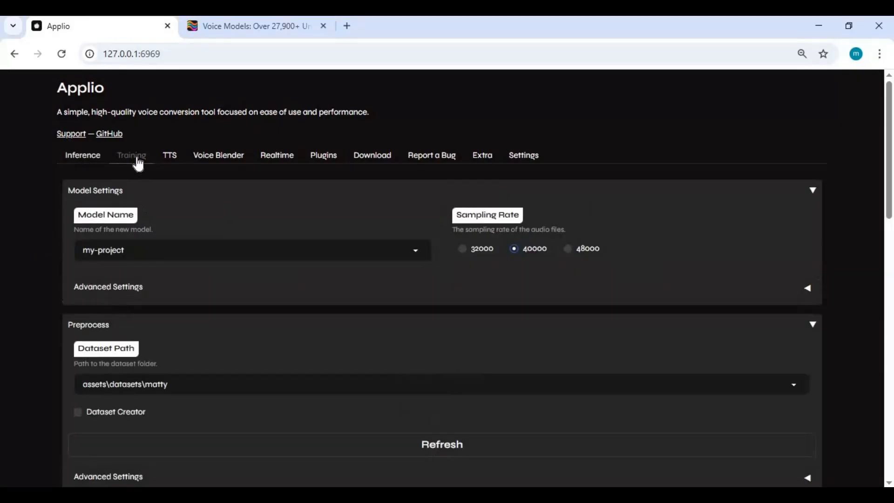
scroll("down", 3)
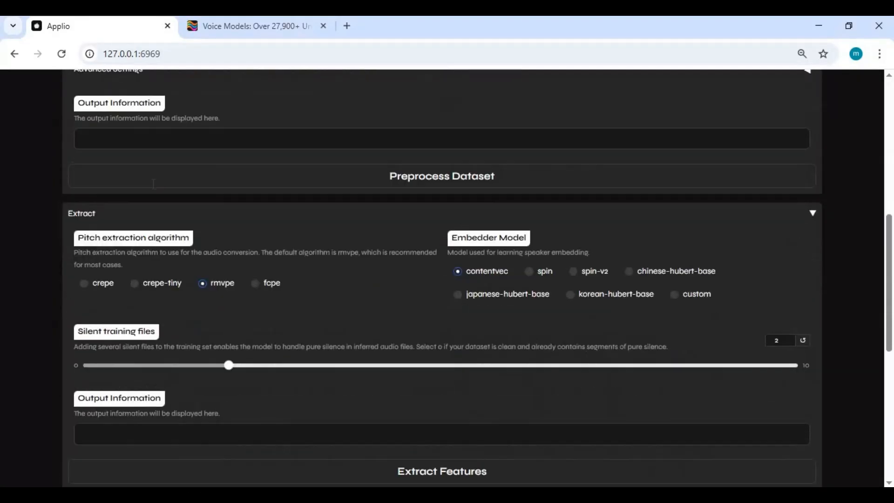
scroll("up", 3)
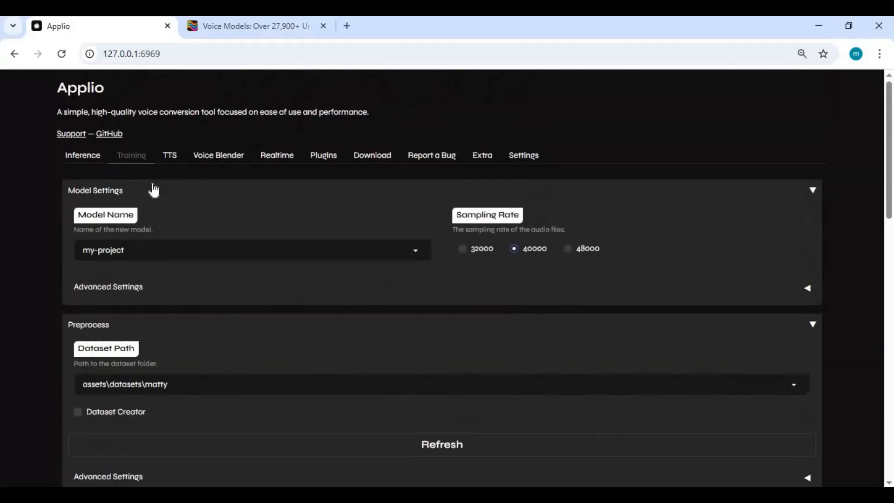
mouse_move(184, 220)
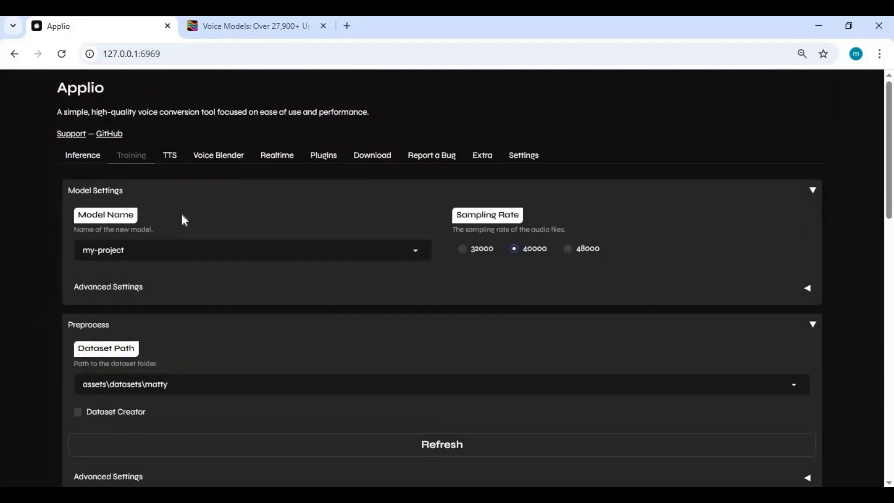
mouse_move(277, 155)
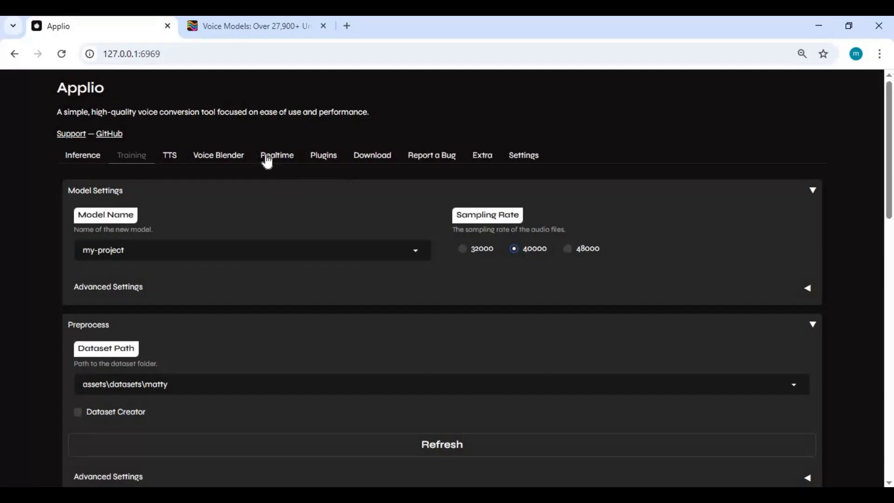
left_click(277, 155)
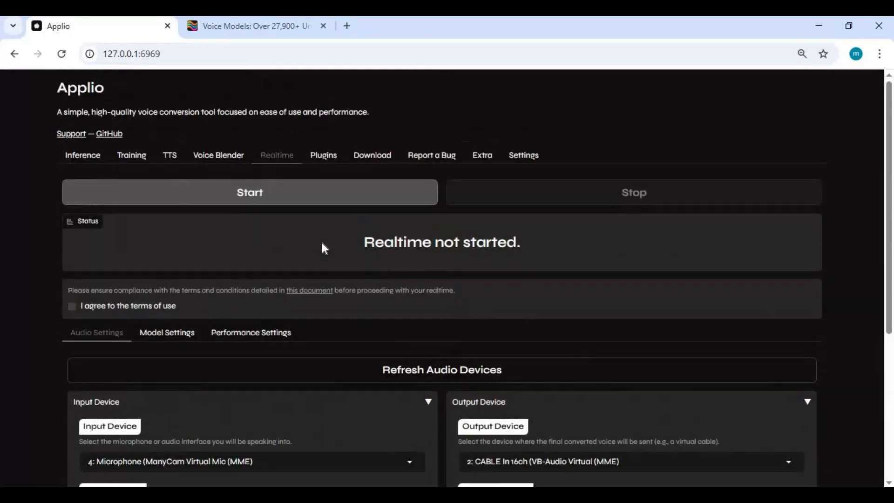
mouse_move(132, 154)
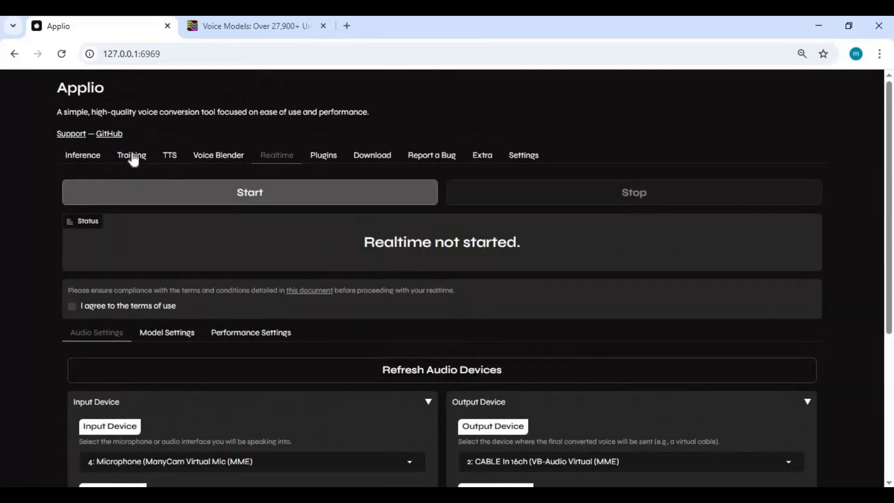
left_click(131, 155)
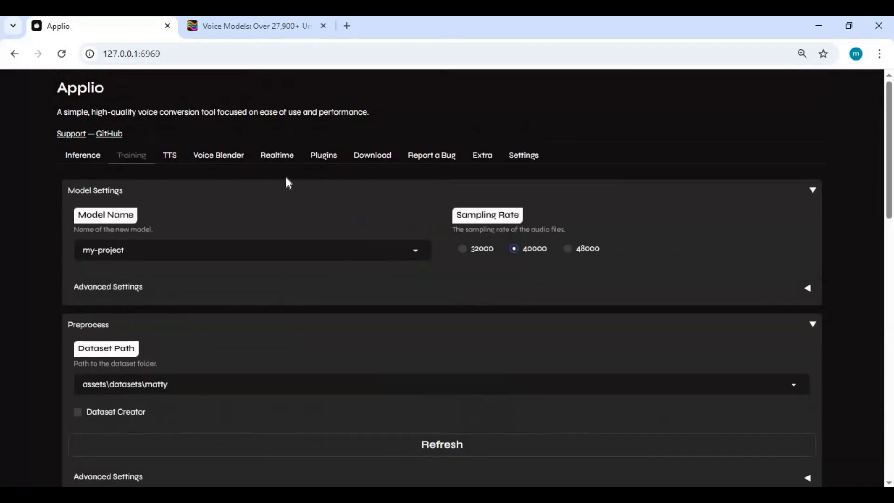
mouse_move(166, 204)
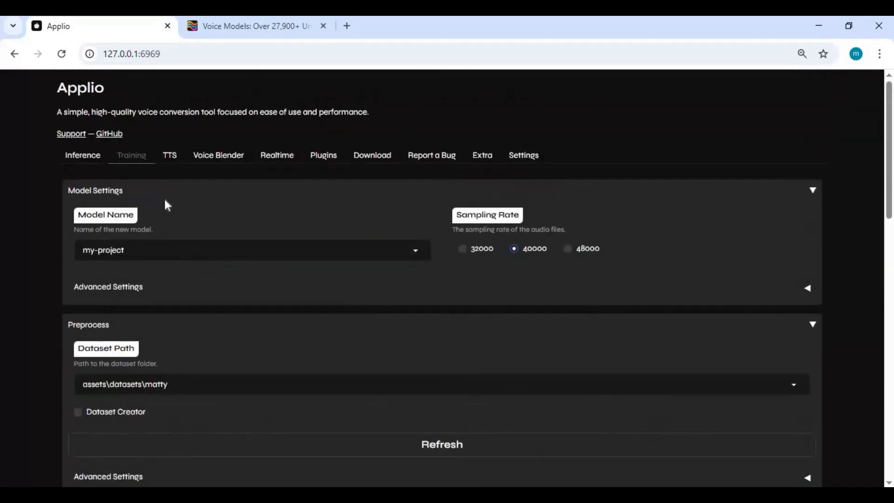
mouse_move(372, 155)
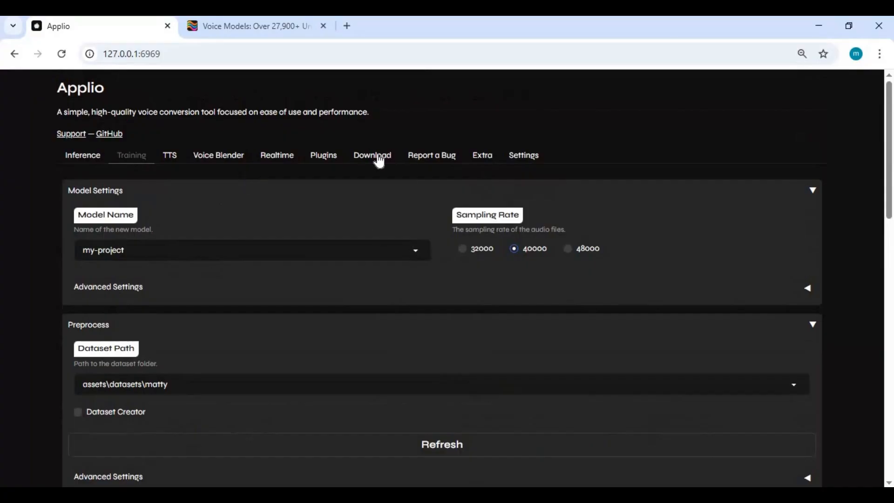
left_click(371, 154)
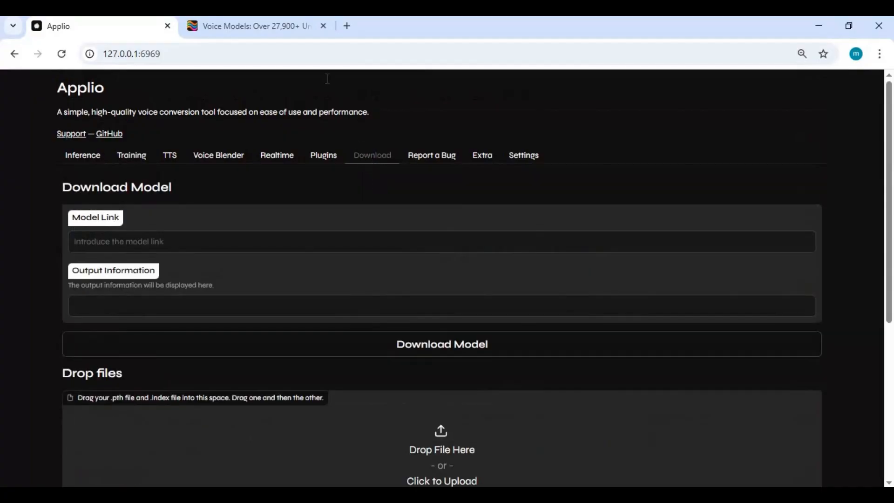
Step: Browse voice-models.com and open the Donald Trump (POTUS) RMVPE RVC V2 model page
left_click(253, 26)
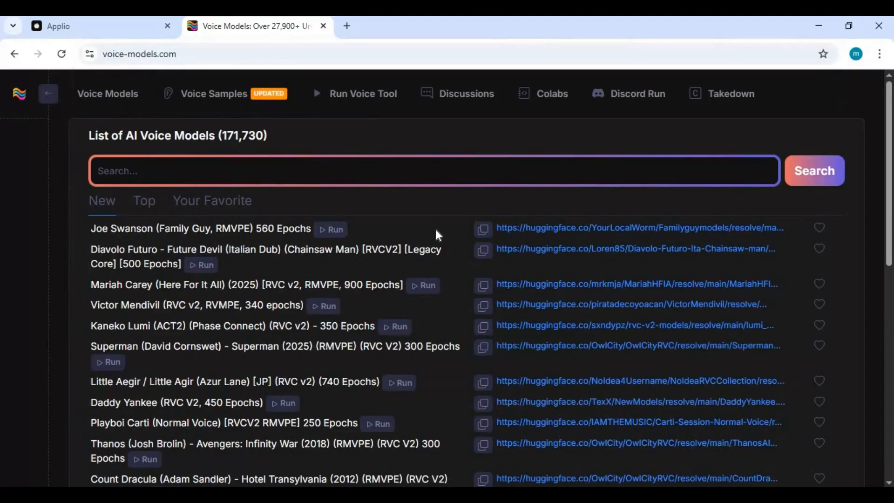
scroll("down", 3)
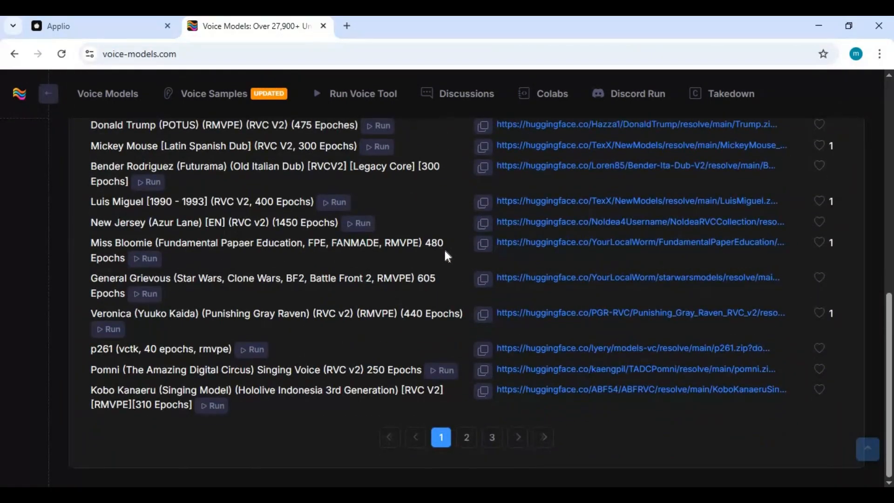
scroll("up", 3)
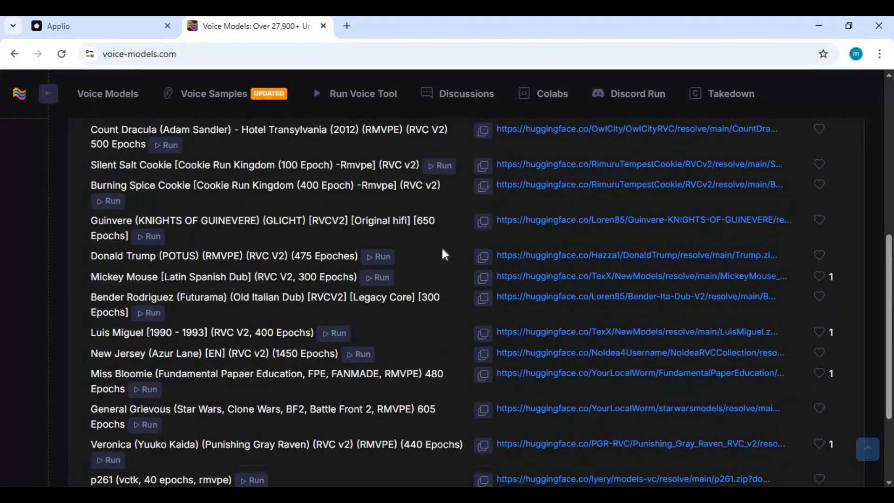
mouse_move(377, 257)
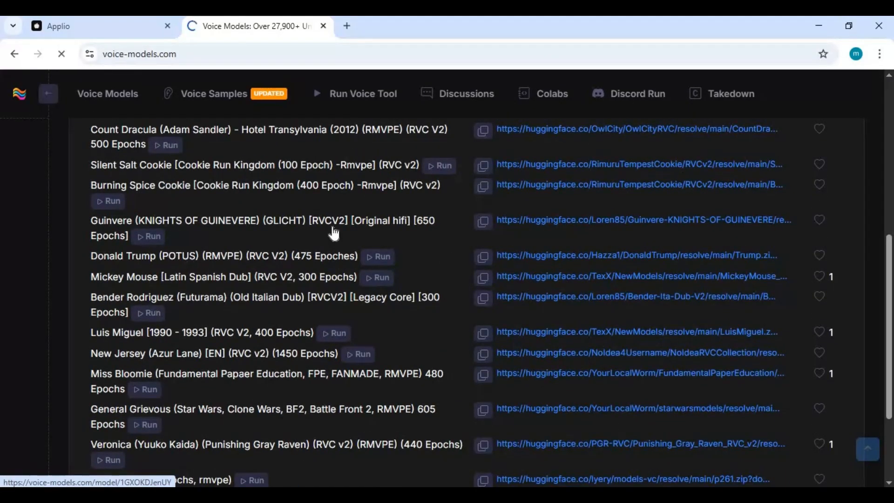
left_click(223, 256)
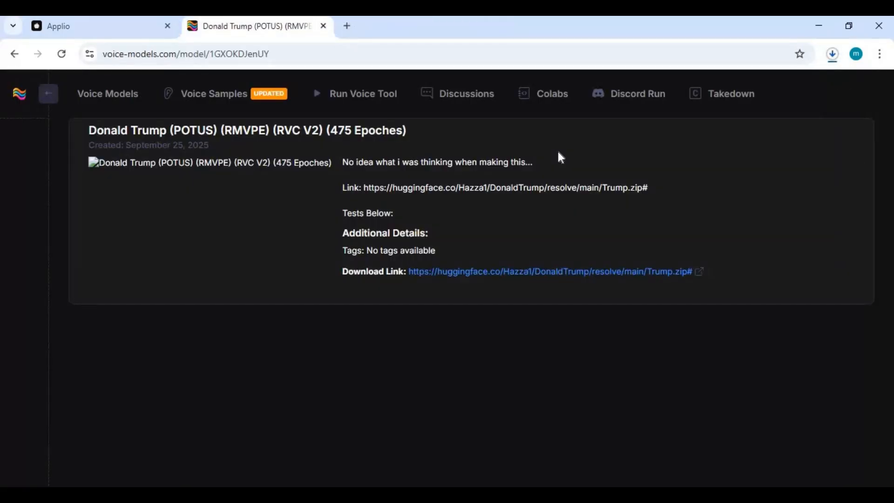
mouse_move(836, 132)
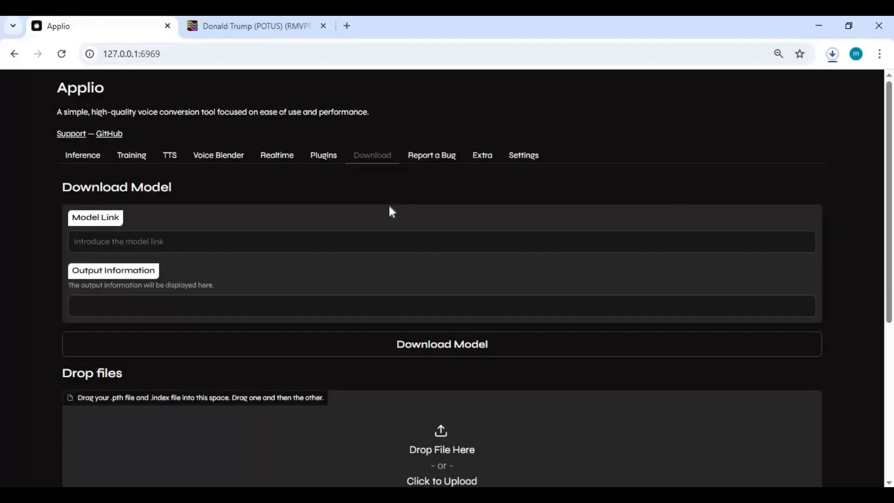
Step: Upload the .pth file from Downloads > Mariah > model folder to Applio
scroll("down", 3)
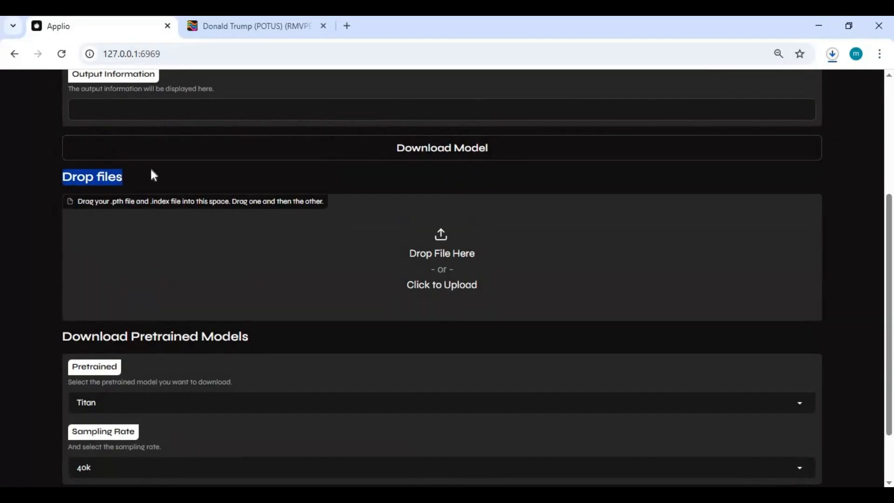
left_click(442, 285)
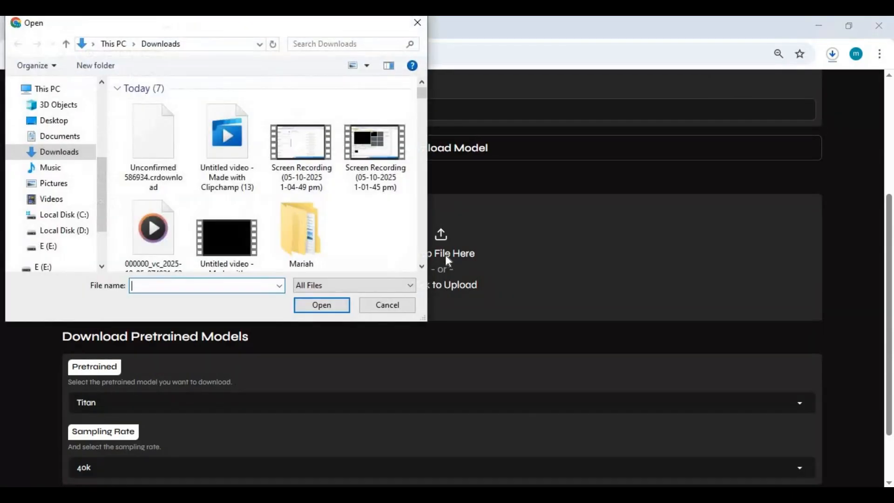
double_click(300, 228)
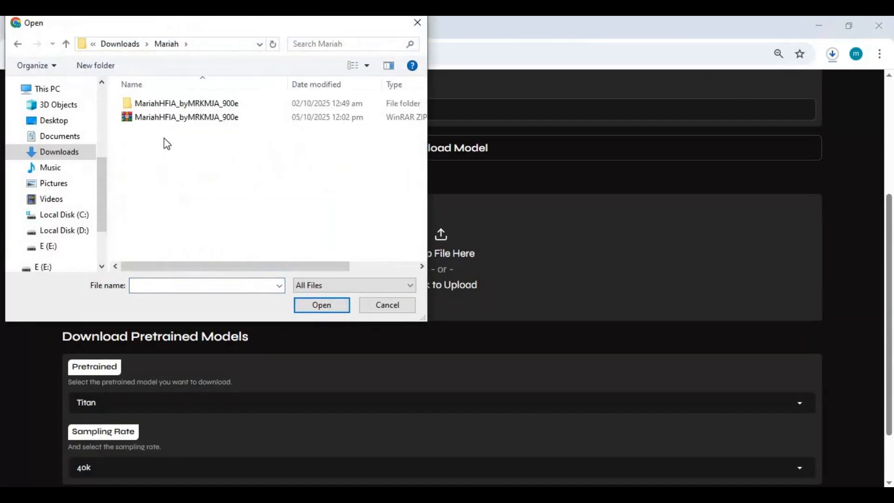
double_click(185, 103)
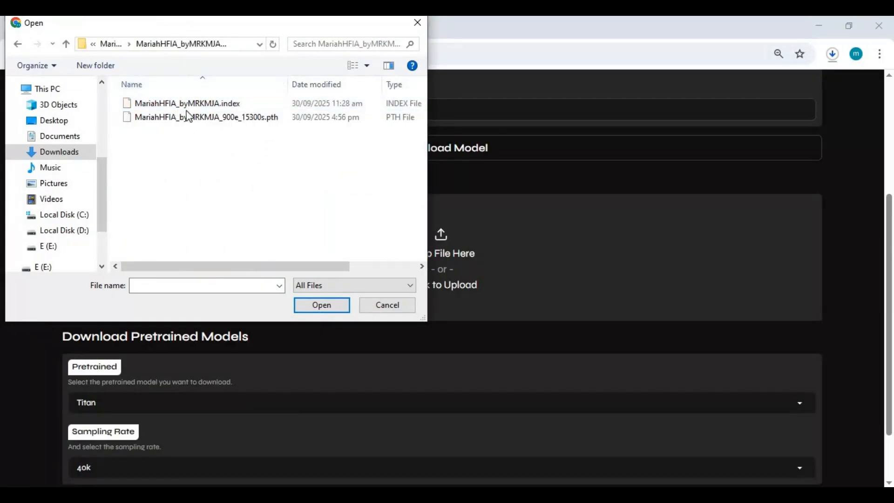
left_click(205, 117)
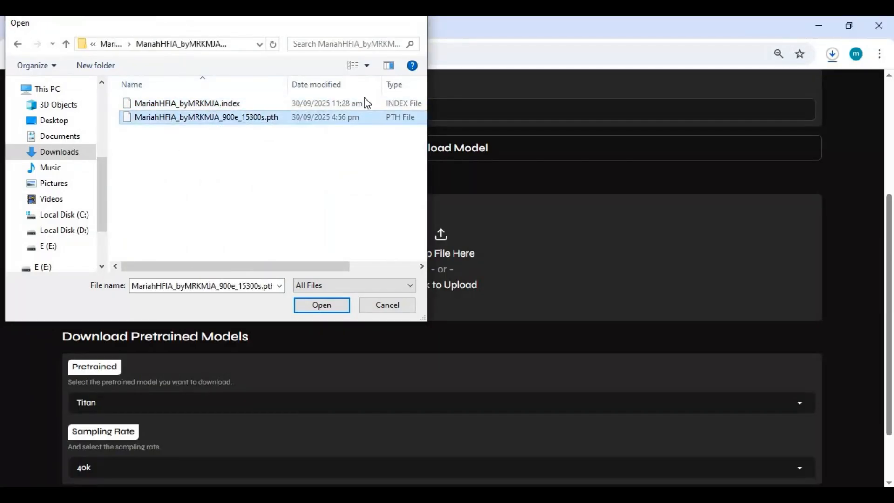
left_click(321, 305)
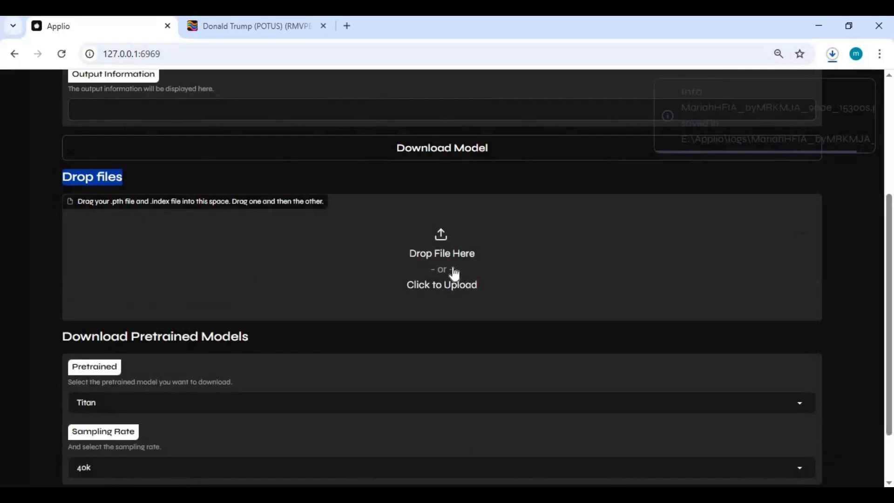
mouse_move(453, 273)
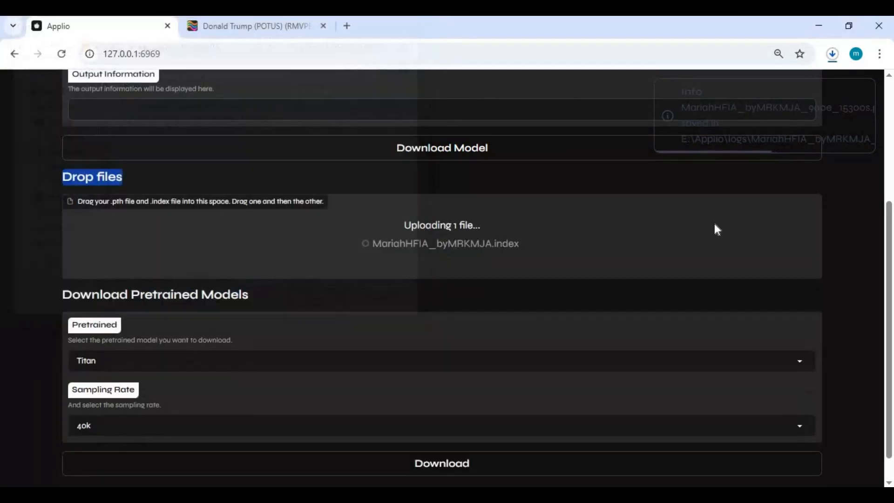
mouse_move(519, 275)
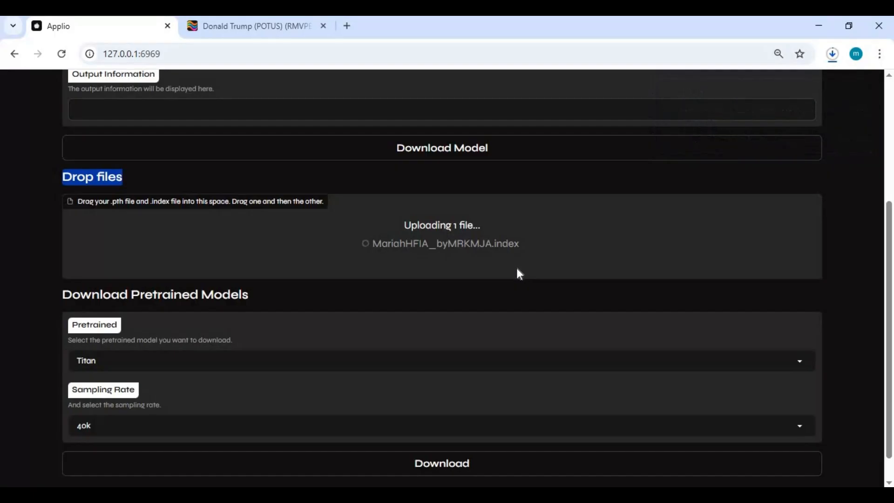
mouse_move(536, 280)
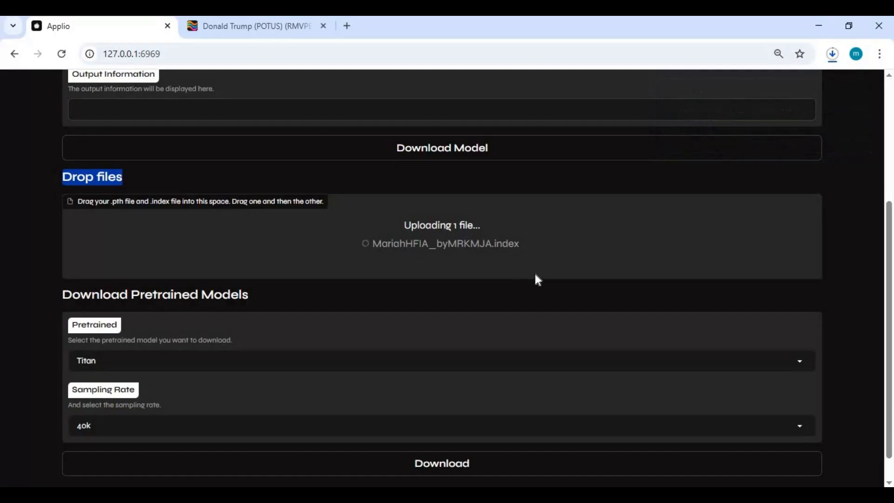
mouse_move(501, 280)
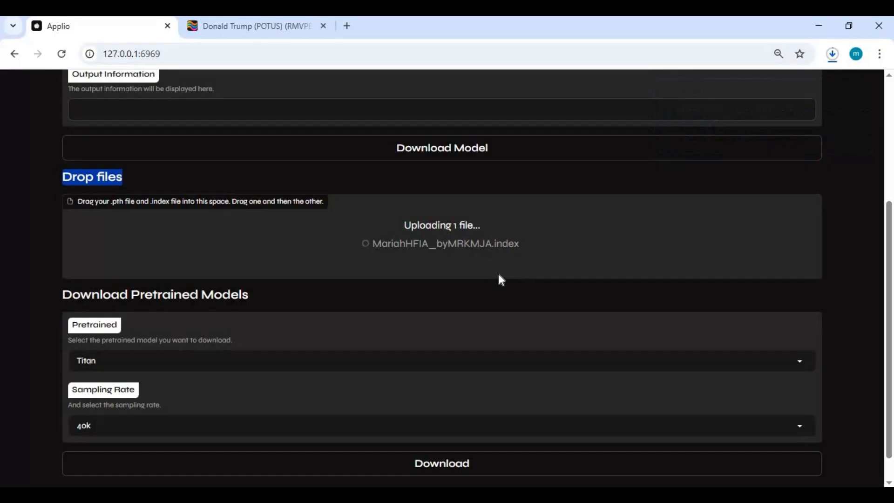
mouse_move(523, 285)
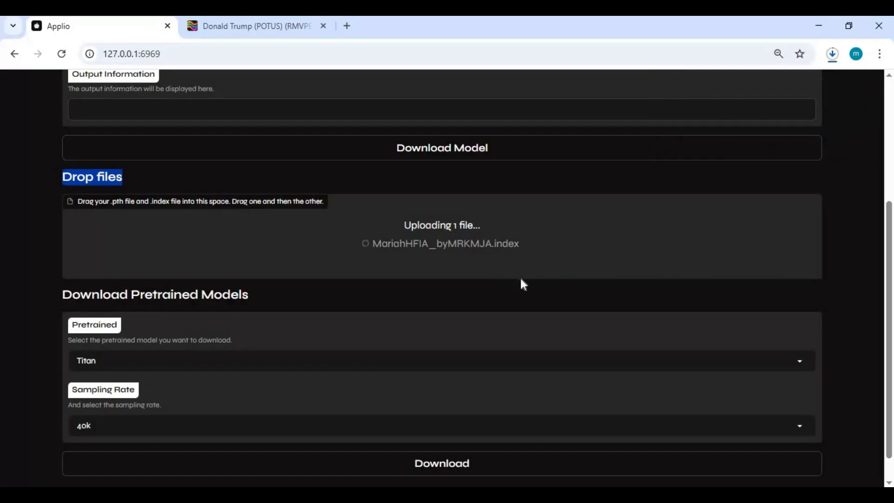
mouse_move(526, 303)
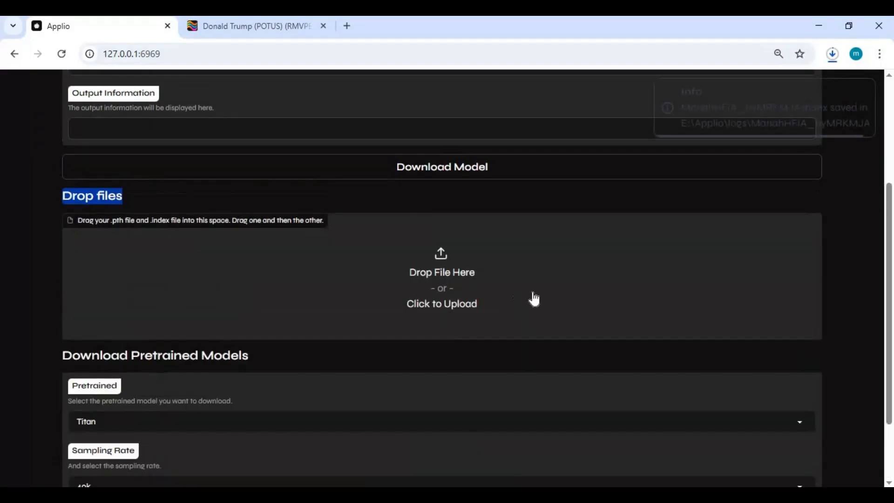
mouse_move(506, 331)
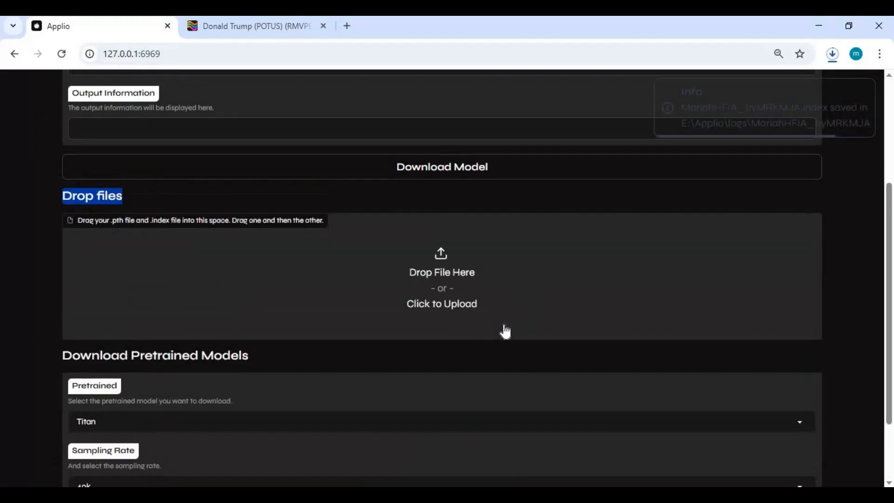
mouse_move(456, 336)
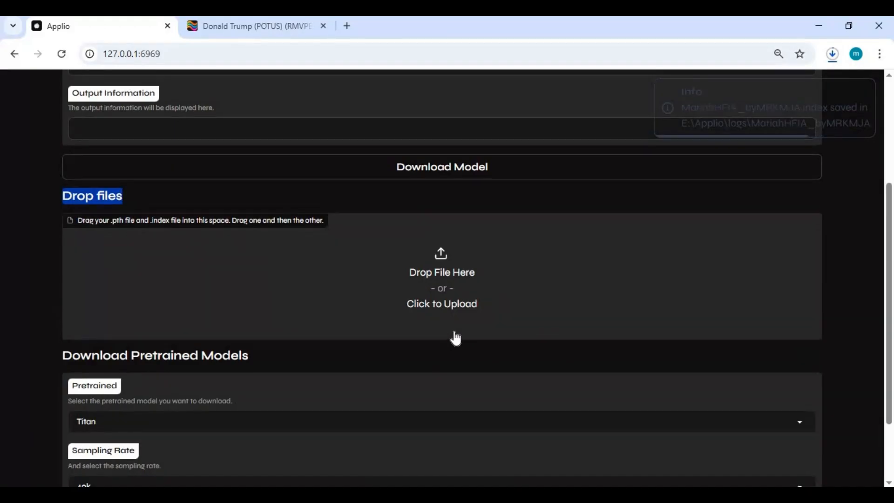
mouse_move(435, 353)
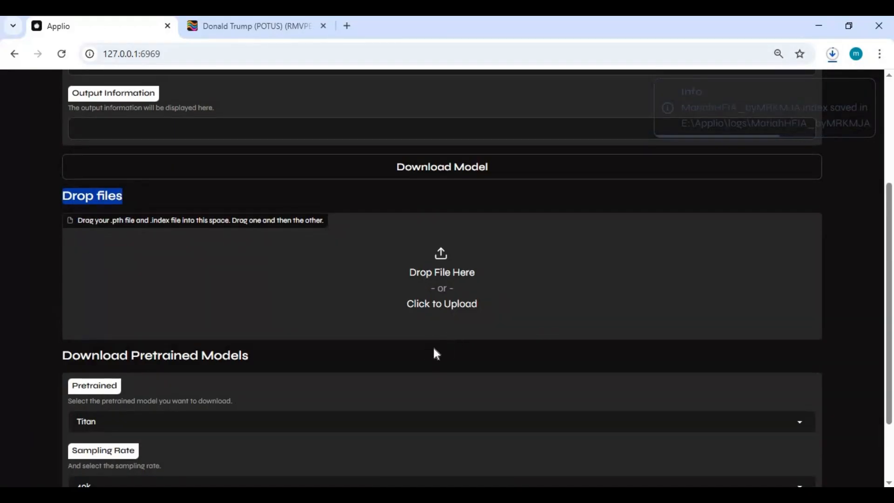
mouse_move(400, 360)
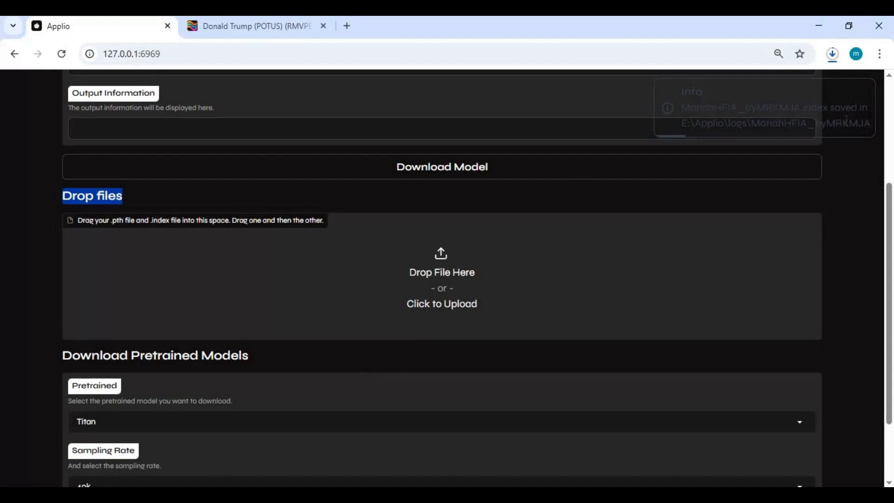
Step: On the Inference tab, select the newly uploaded MariahHFIA voice model in place of TS-folklore
scroll("up", 3)
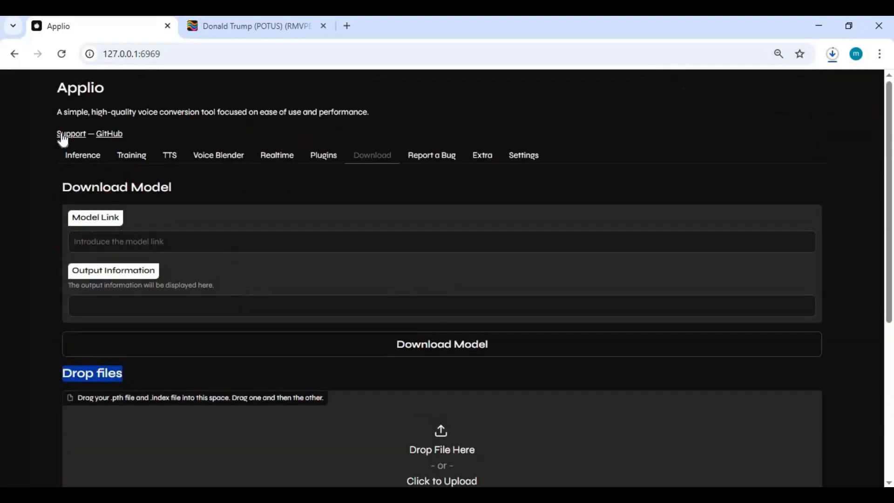
left_click(82, 155)
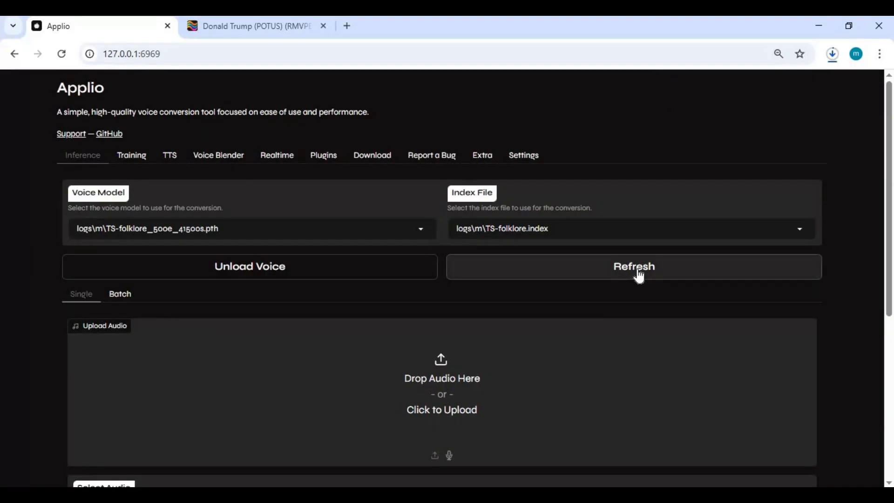
mouse_move(272, 228)
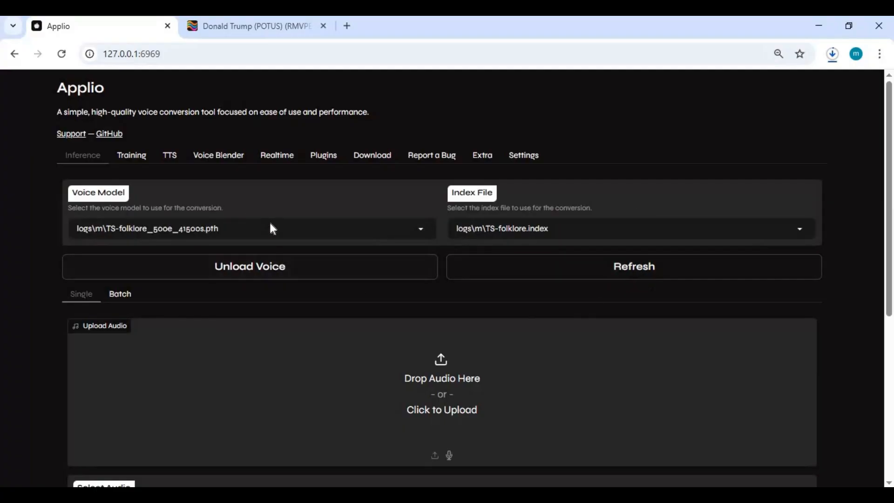
left_click(249, 228)
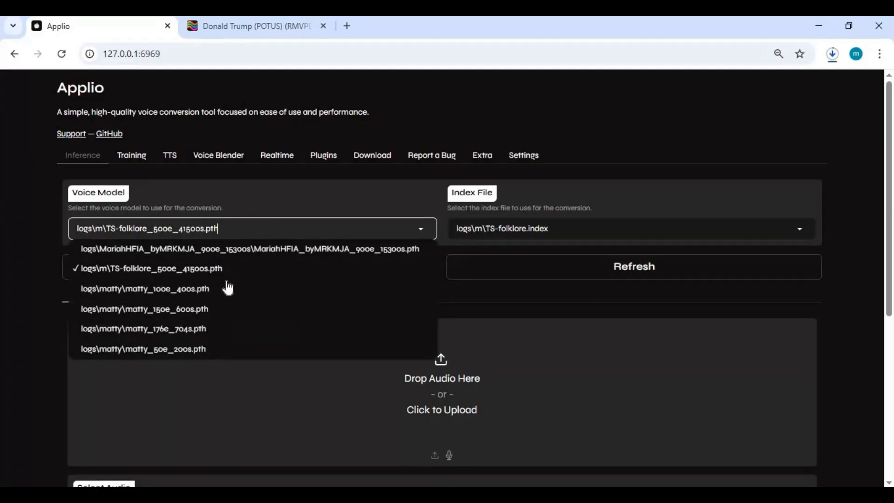
left_click(249, 248)
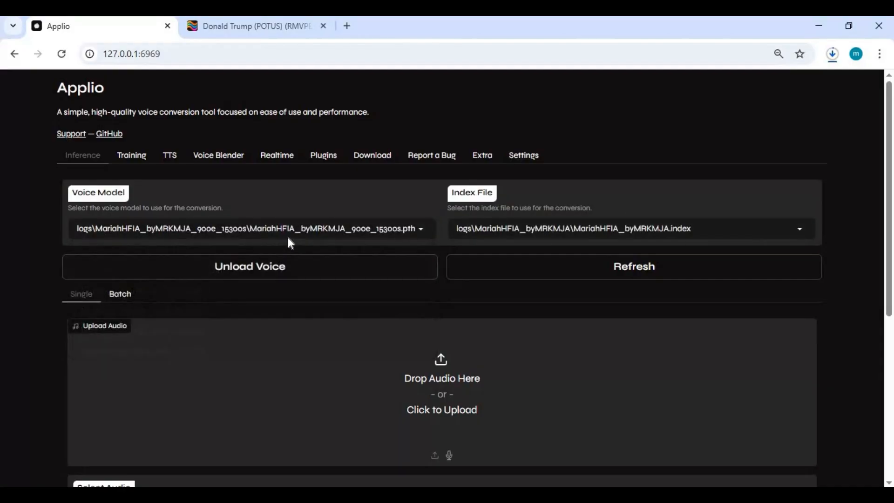
mouse_move(332, 252)
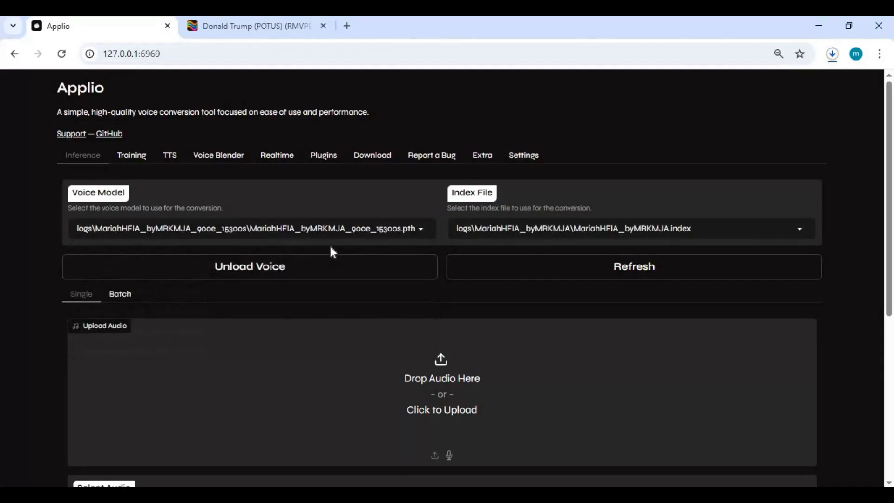
mouse_move(291, 168)
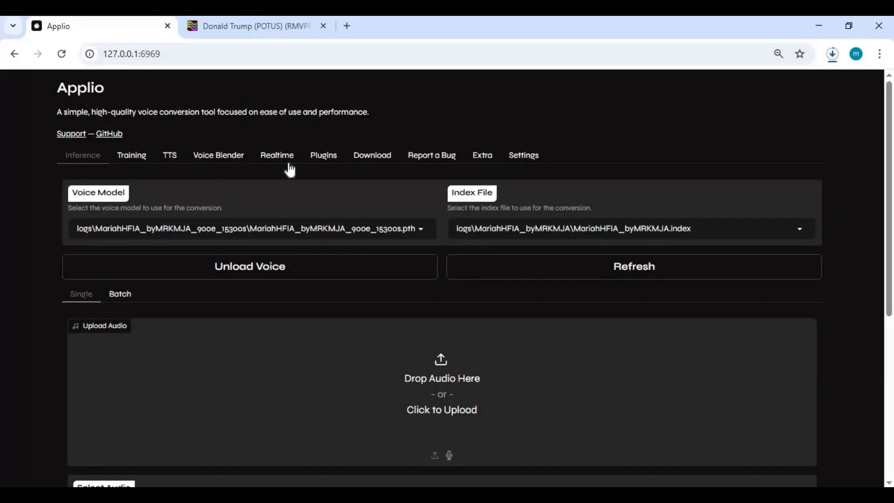
Step: Accept realtime terms, keeping ManyCam Virtual Mic input and CABLE In 16ch output
left_click(277, 155)
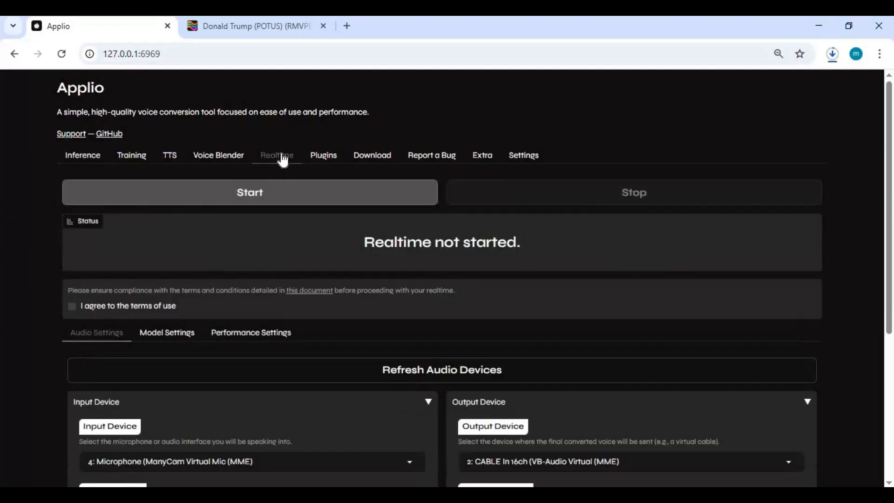
mouse_move(288, 206)
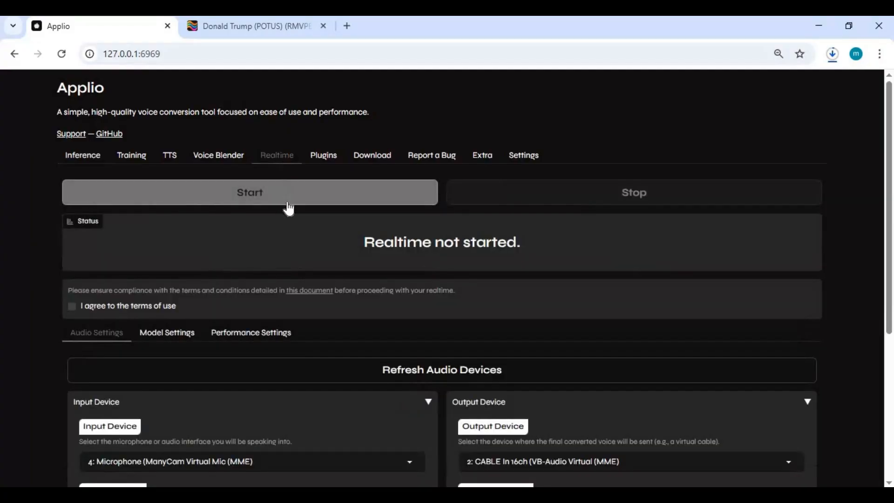
scroll("down", 3)
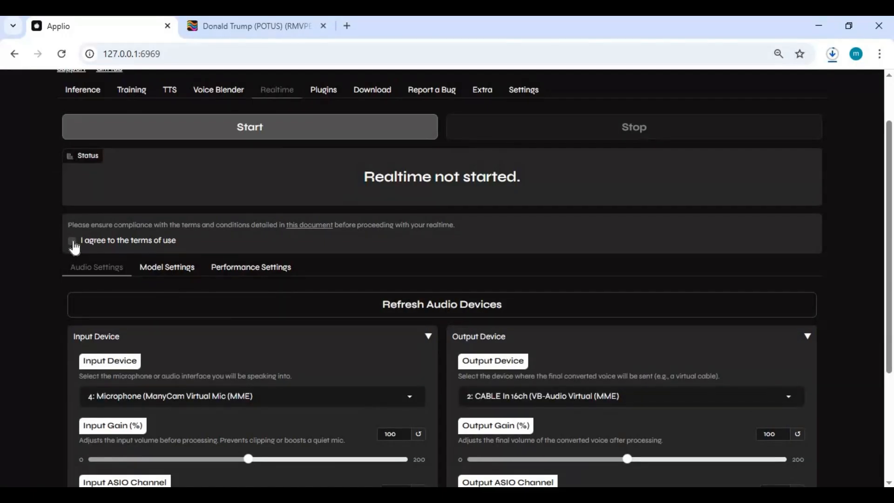
left_click(72, 239)
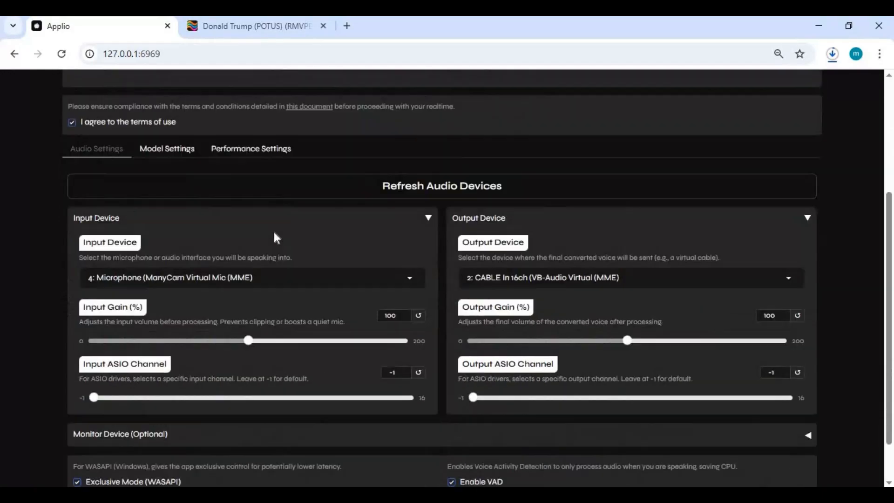
left_click(251, 278)
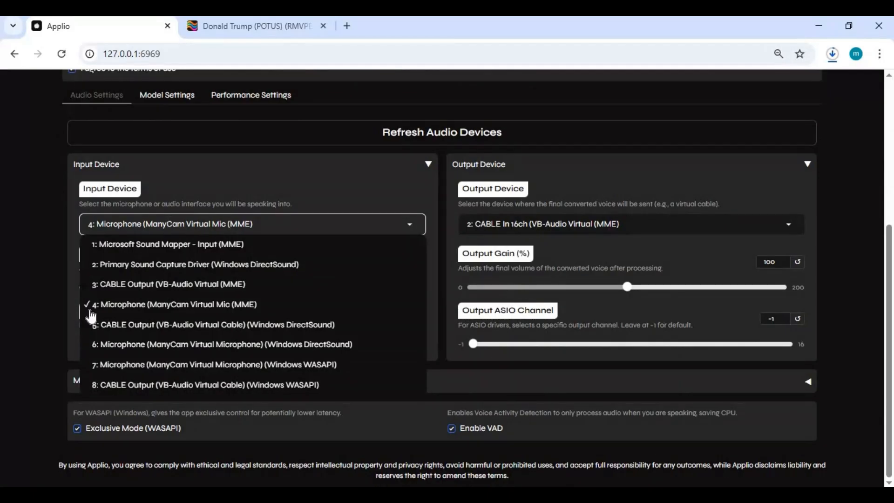
left_click(178, 304)
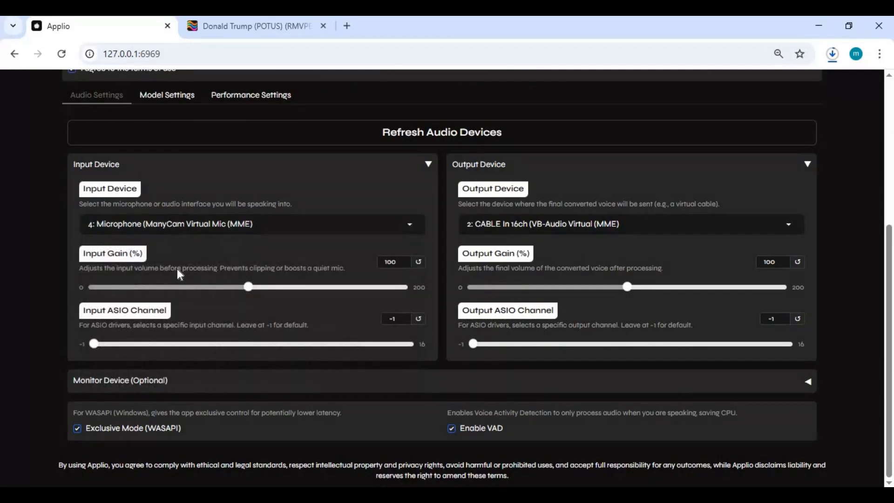
left_click(627, 223)
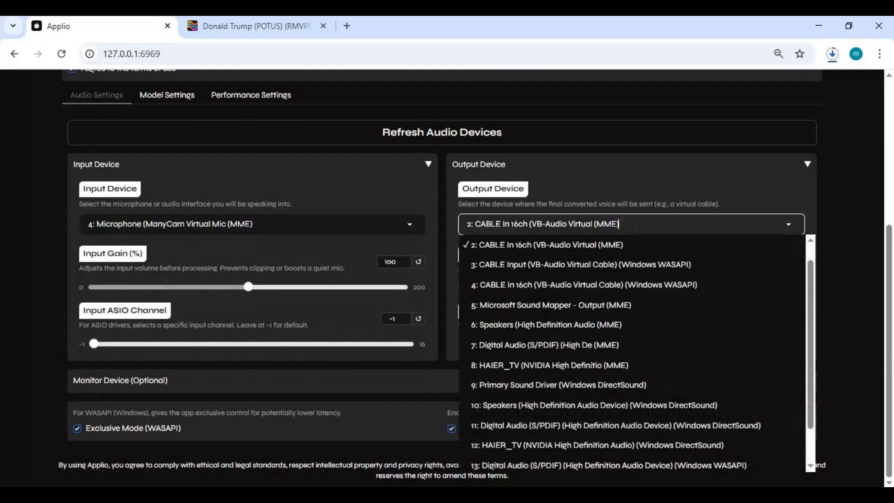
mouse_move(615, 252)
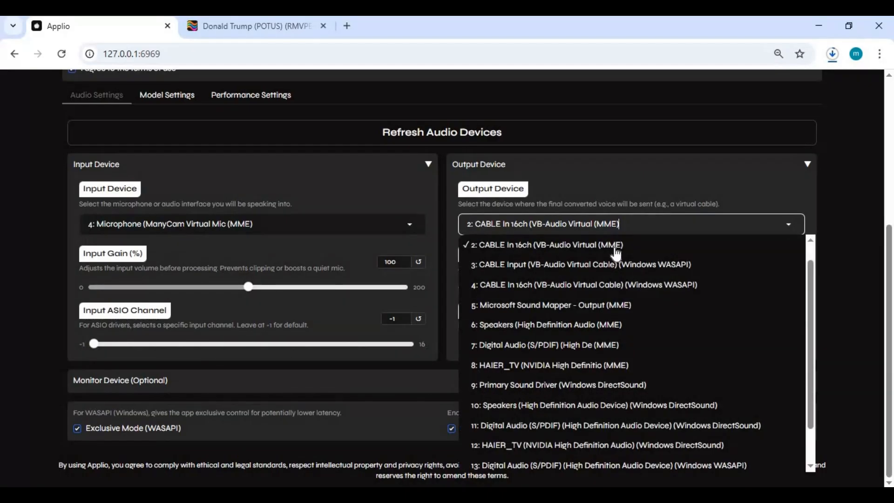
left_click(549, 244)
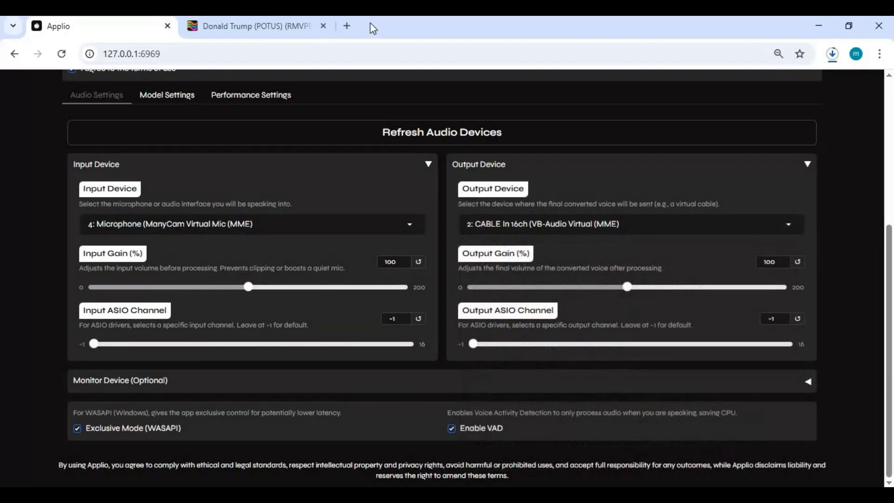
Step: Search 'vbcable' in a new tab and download VBCABLE_Driver_Pack45.zip from VB-Audio
left_click(346, 26)
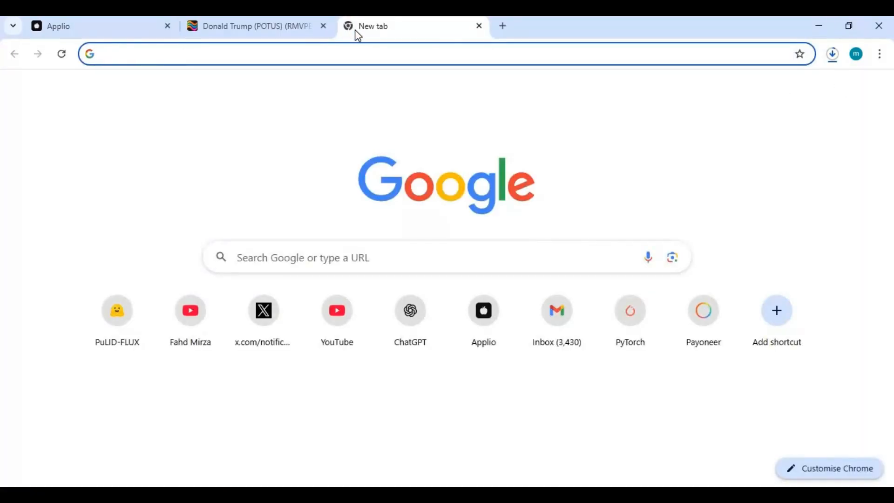
type("vb")
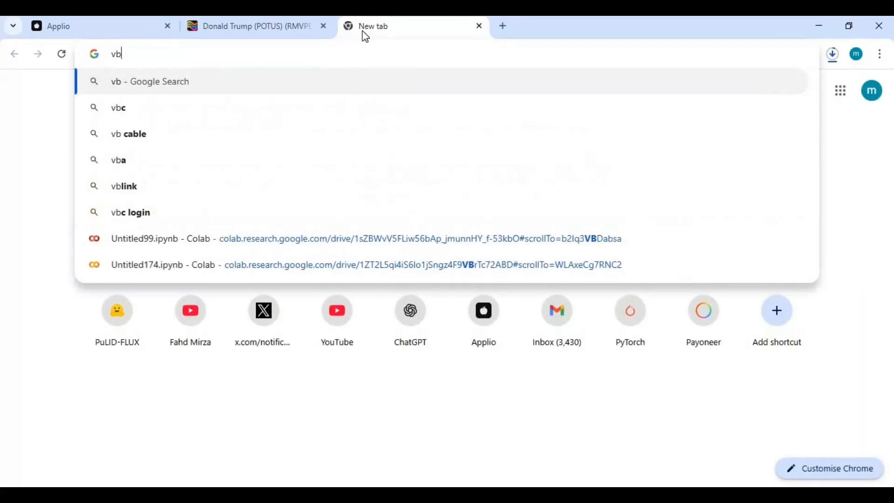
type("ca")
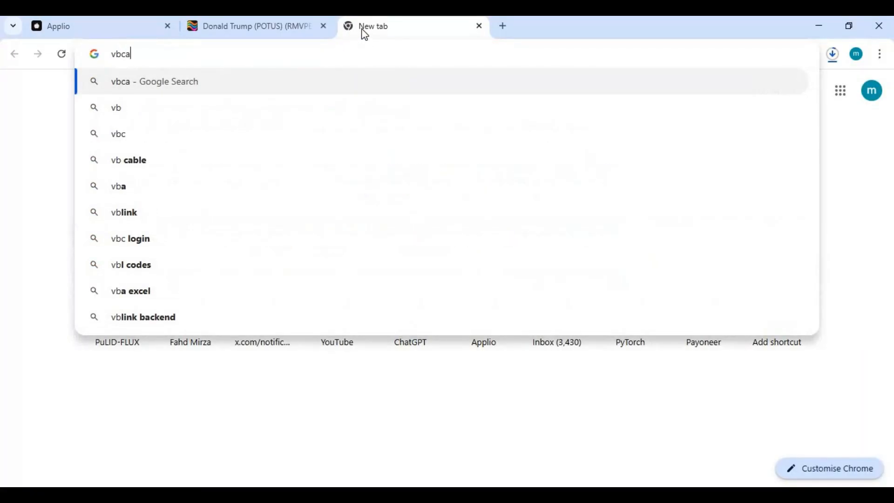
left_click(127, 160)
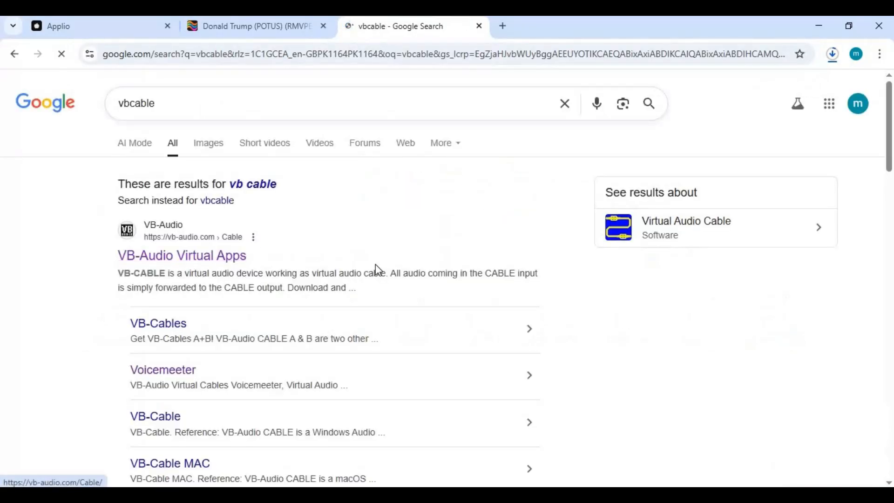
left_click(181, 255)
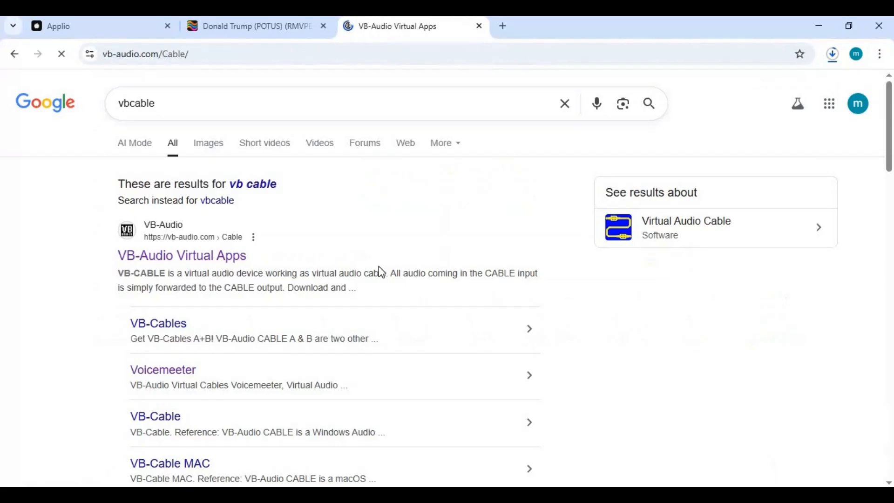
left_click(182, 255)
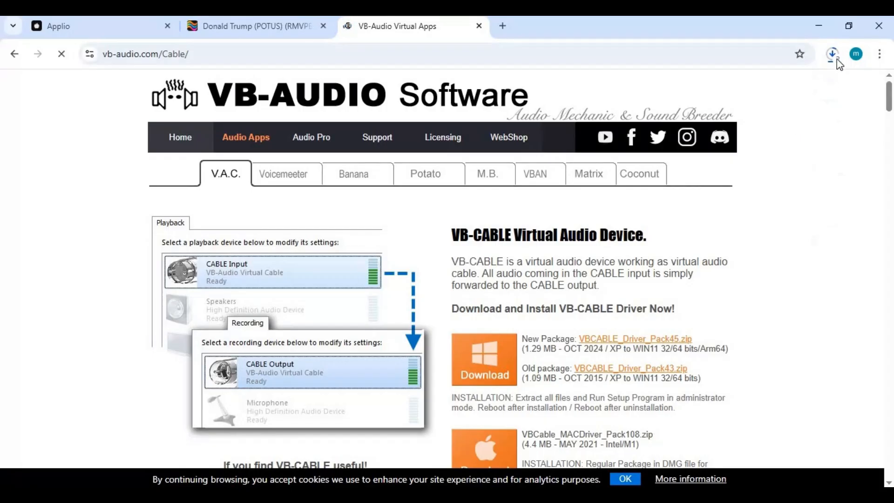
left_click(833, 53)
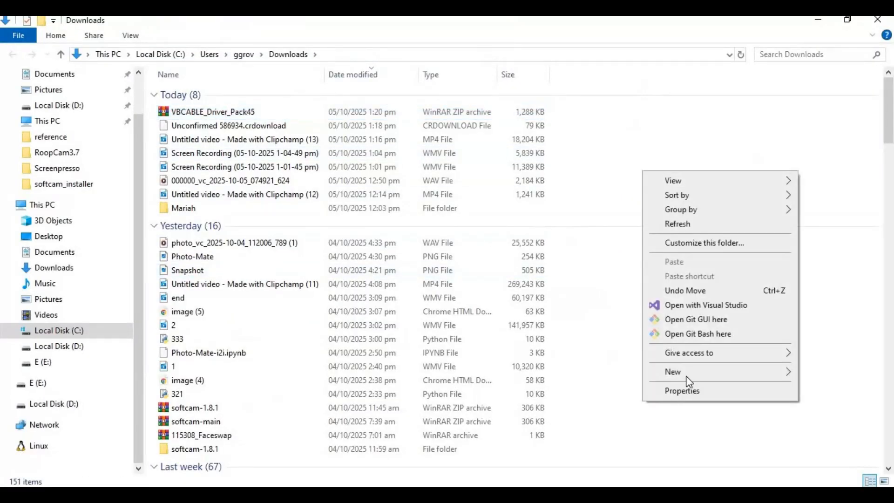
Step: Create a new folder named 'vb' in Downloads
left_click(673, 371)
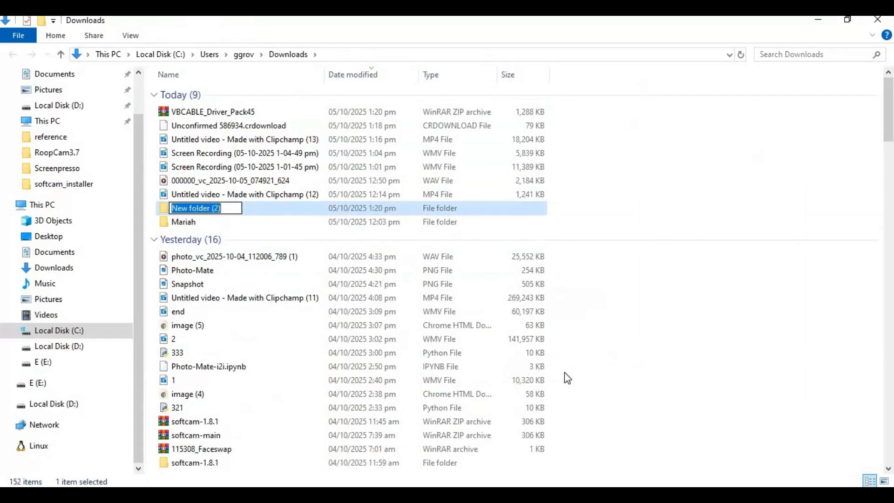
type("vb")
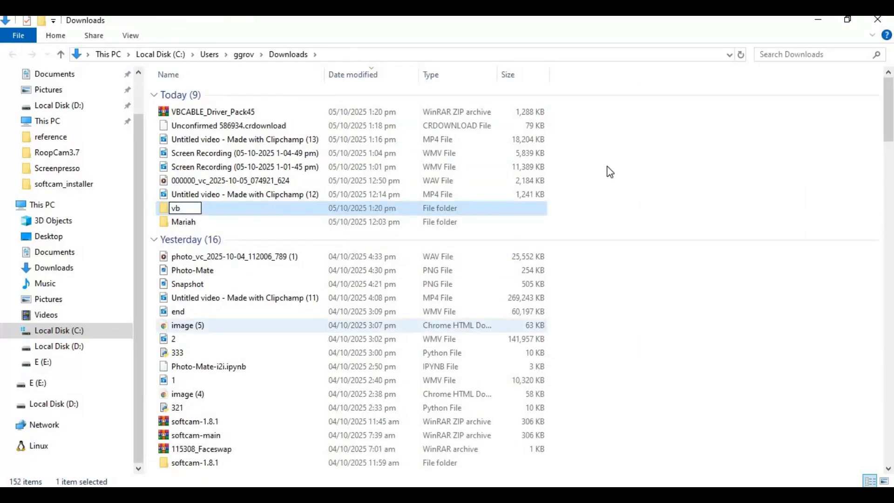
left_click(212, 112)
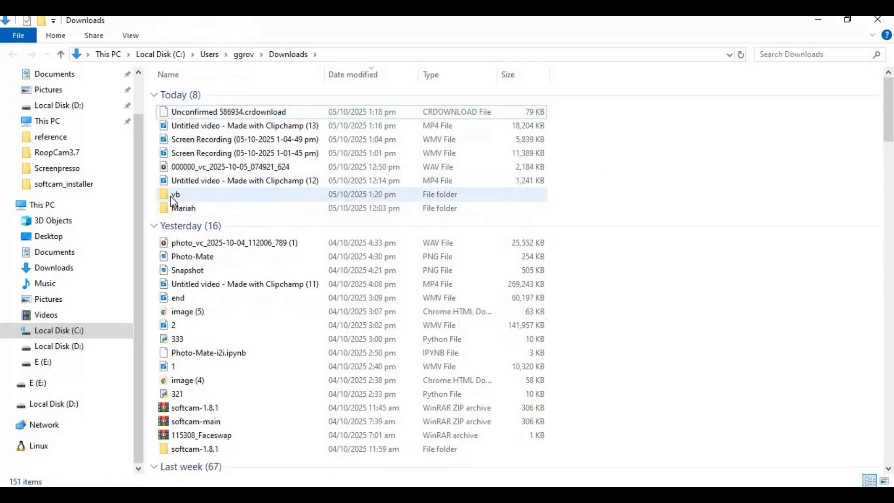
Step: Extract VBCABLE_Driver_Pack45 into the vb folder and scroll to the setup files
double_click(175, 194)
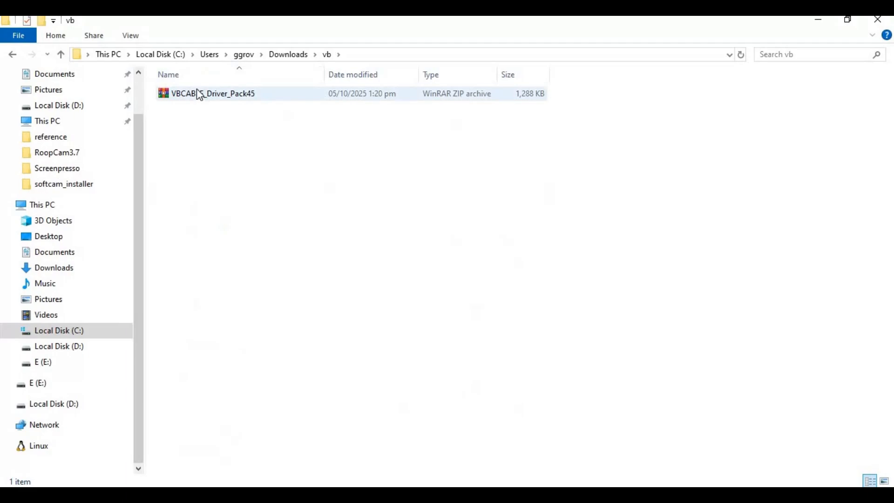
left_click(213, 93)
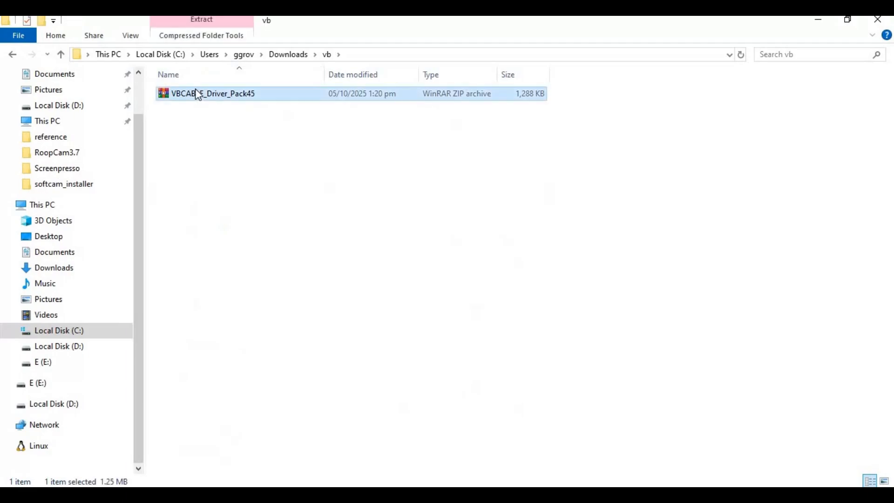
right_click(213, 93)
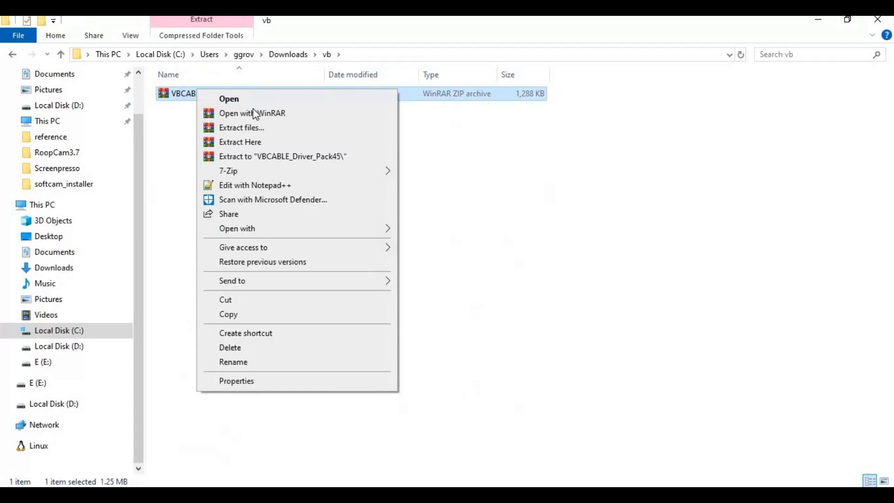
mouse_move(229, 143)
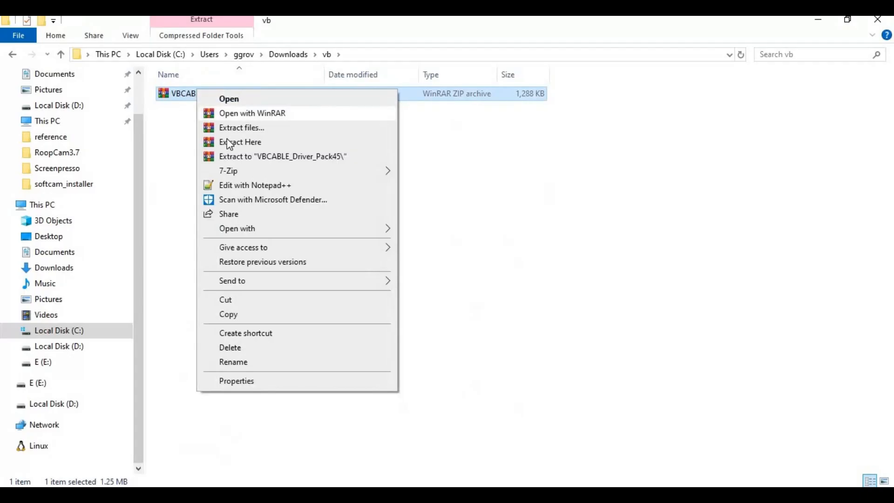
mouse_move(240, 142)
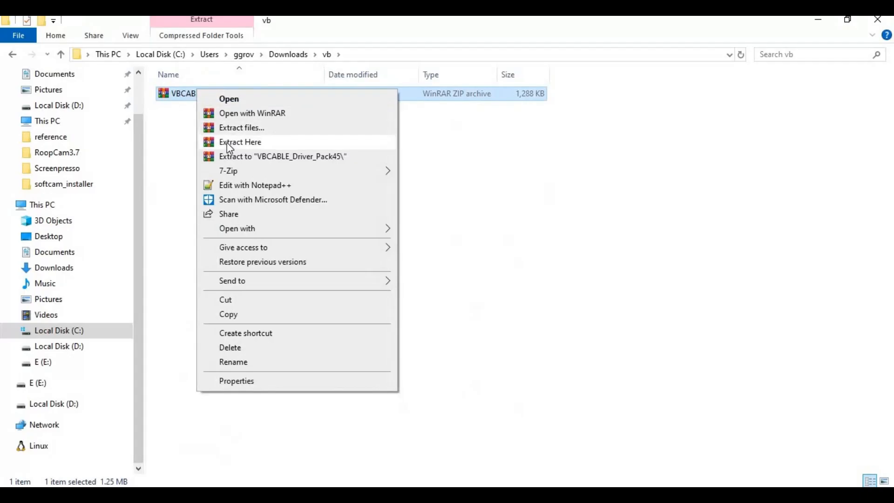
mouse_move(285, 142)
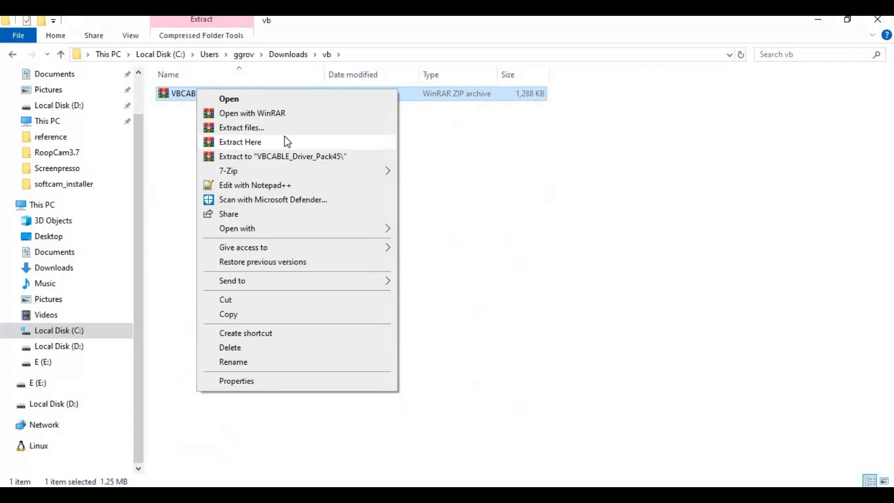
left_click(240, 141)
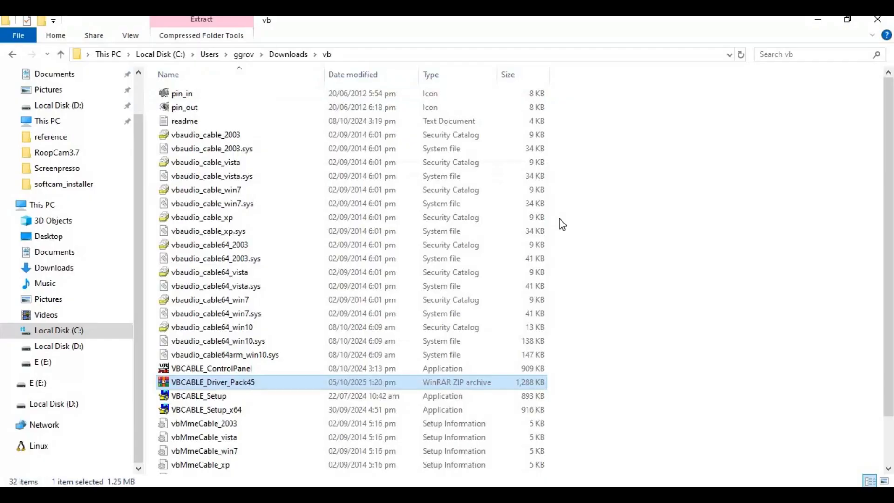
mouse_move(622, 234)
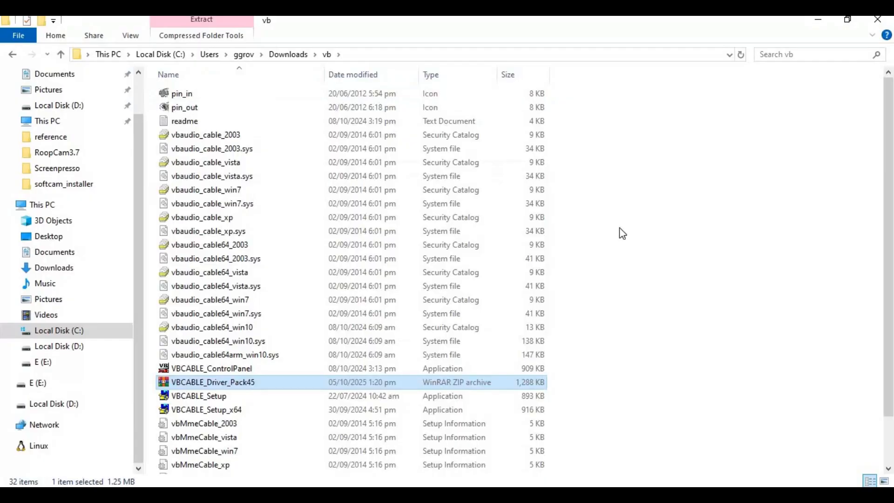
mouse_move(572, 215)
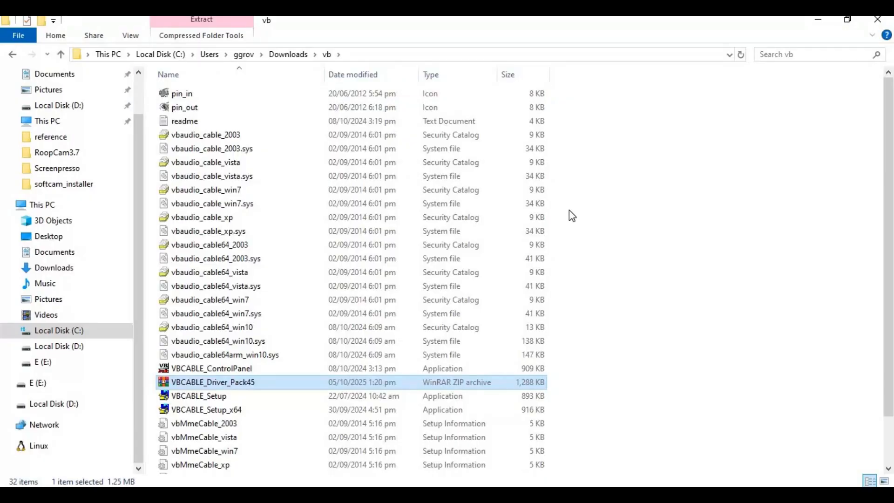
scroll("down", 3)
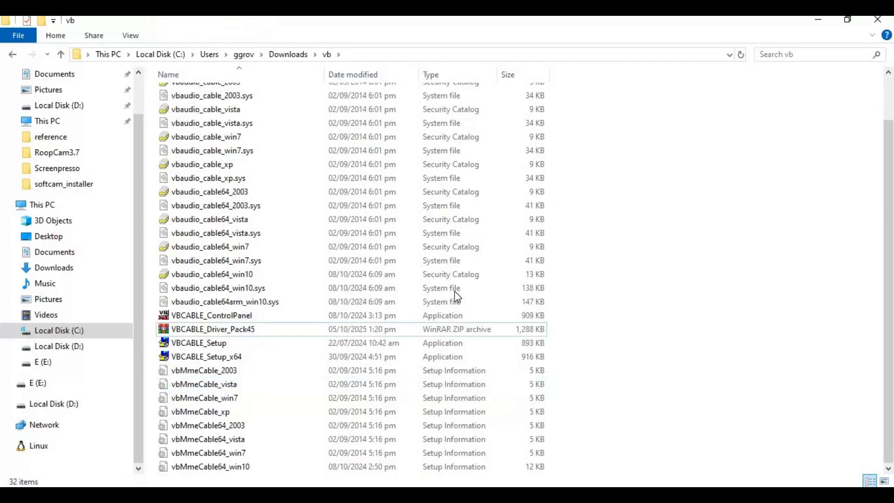
right_click(207, 356)
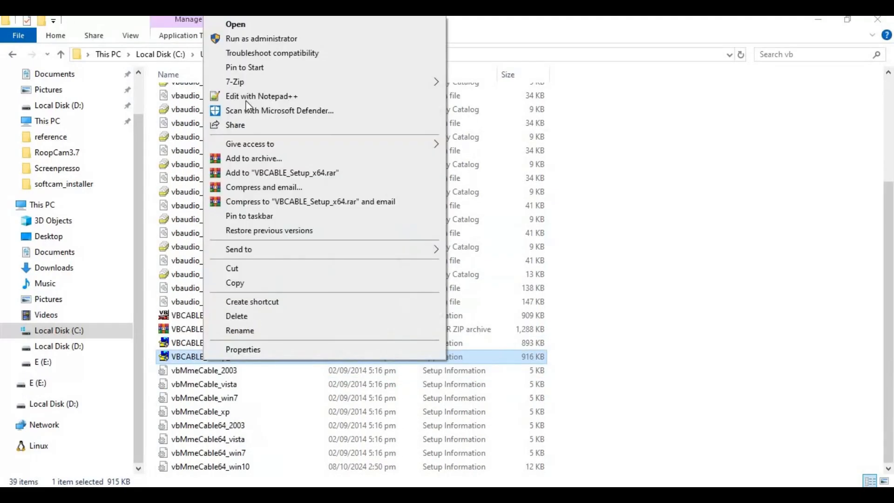
mouse_move(261, 39)
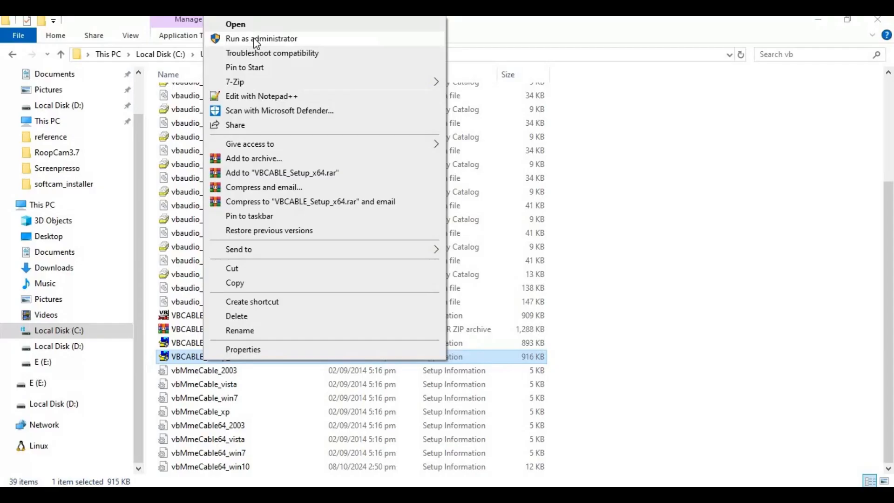
left_click(236, 24)
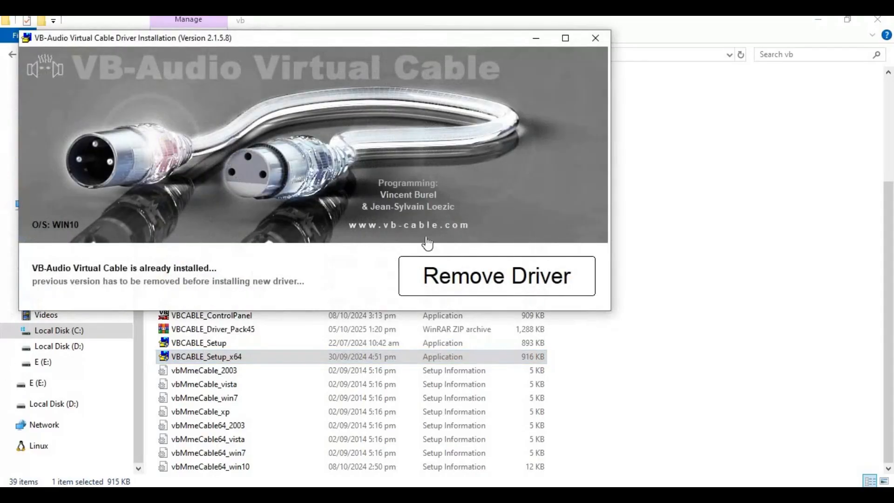
mouse_move(572, 112)
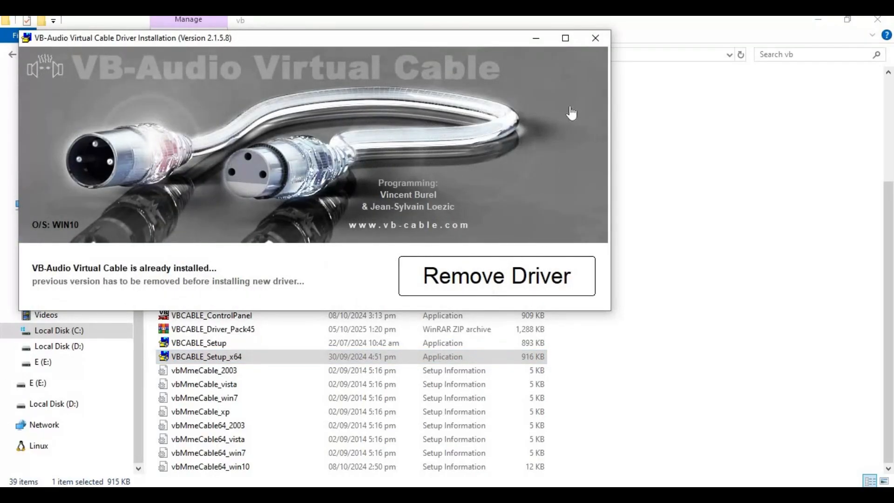
mouse_move(564, 111)
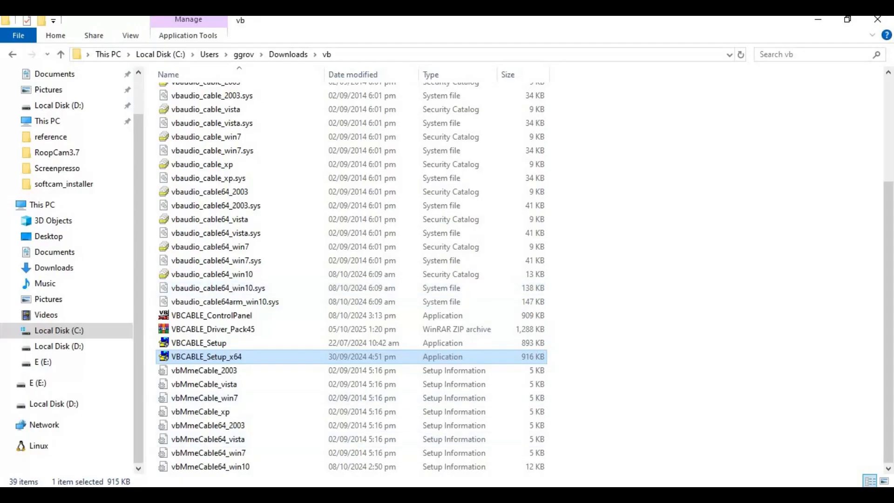
Step: Recheck CABLE In 16ch as Applio's output device and dismiss Chrome's downloads list
left_click(399, 26)
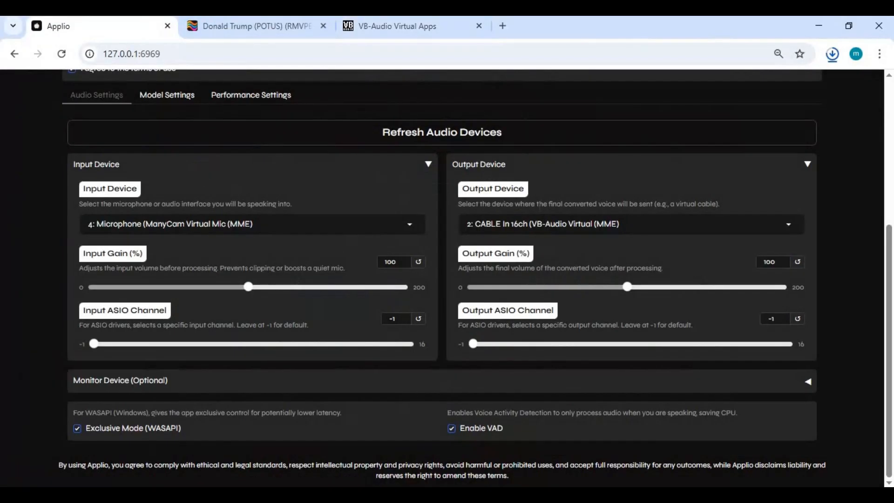
left_click(627, 224)
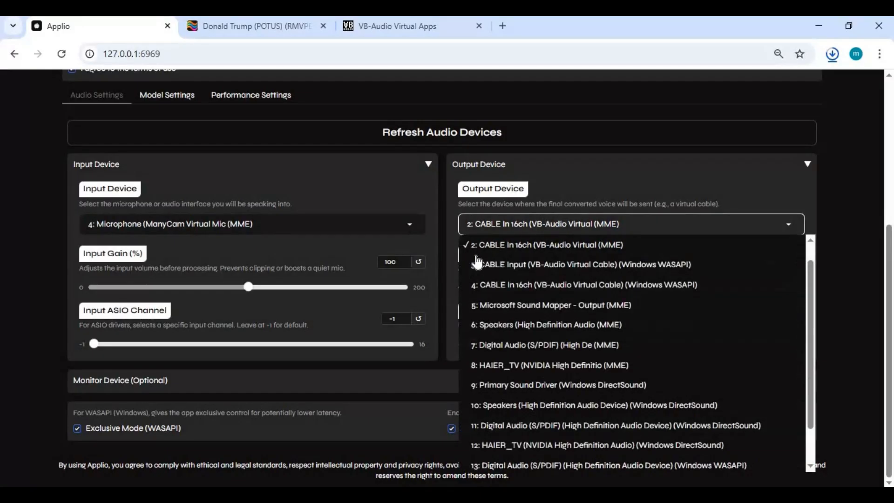
mouse_move(506, 251)
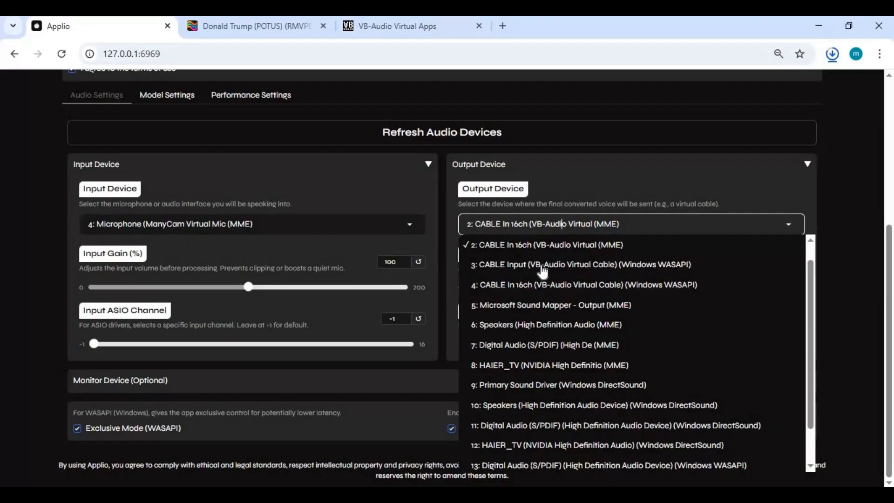
mouse_move(546, 180)
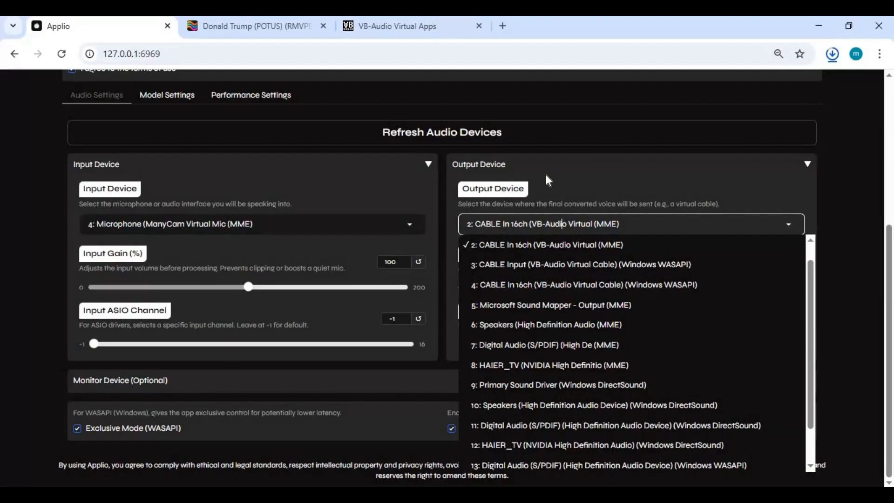
left_click(550, 245)
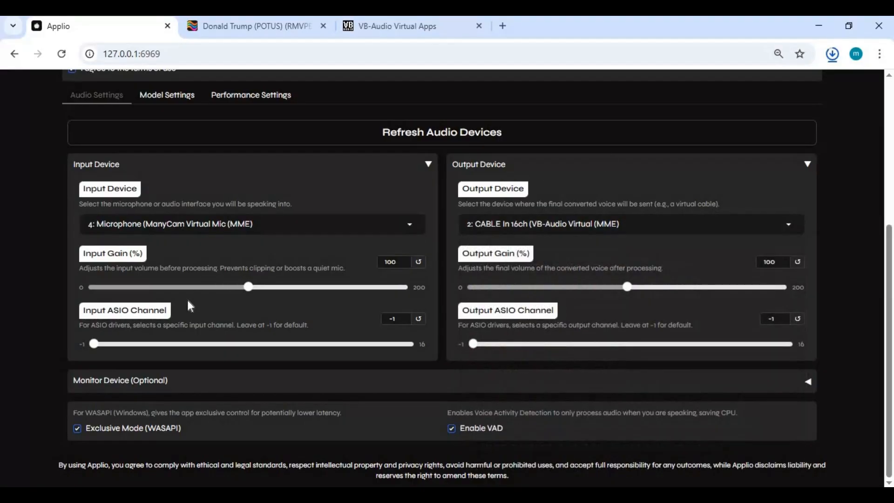
mouse_move(268, 353)
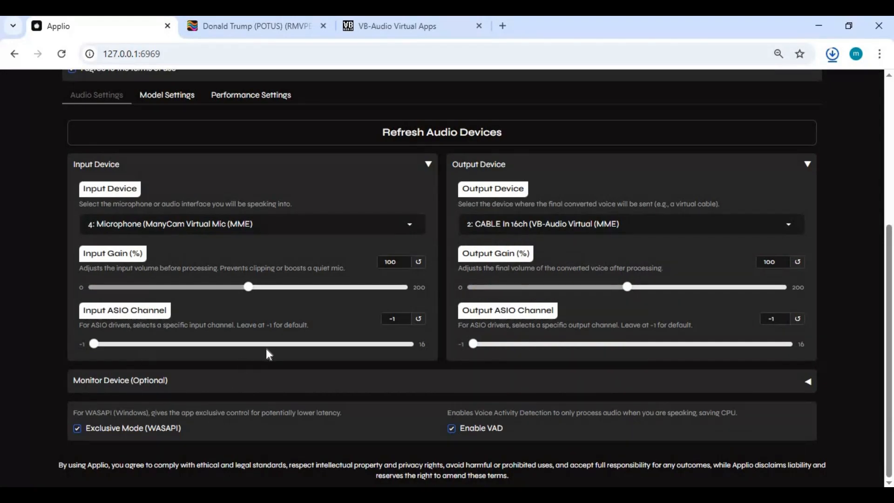
mouse_move(169, 439)
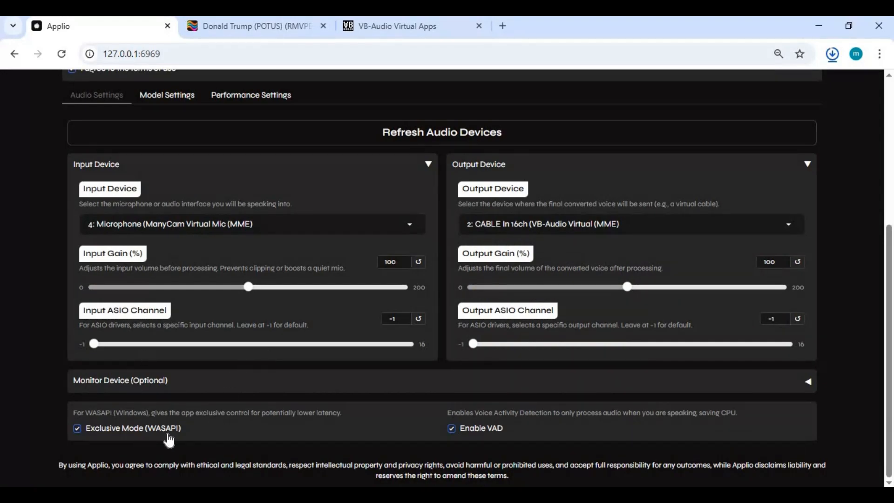
mouse_move(124, 421)
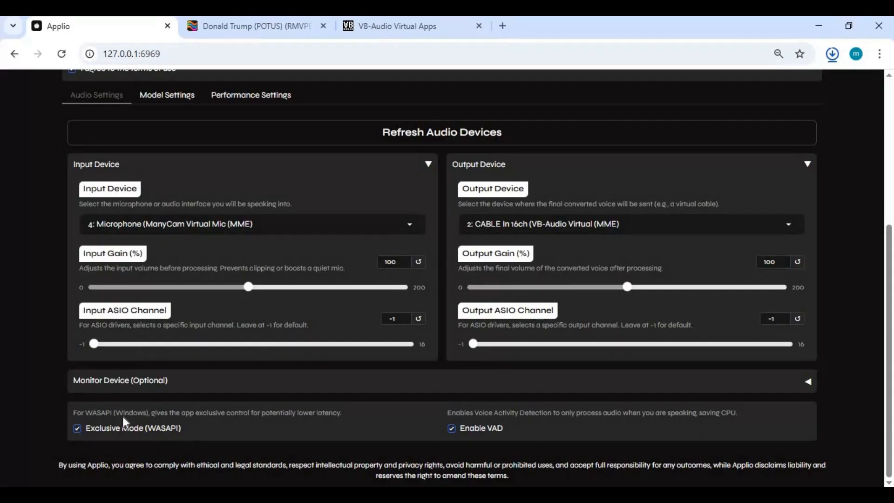
mouse_move(482, 432)
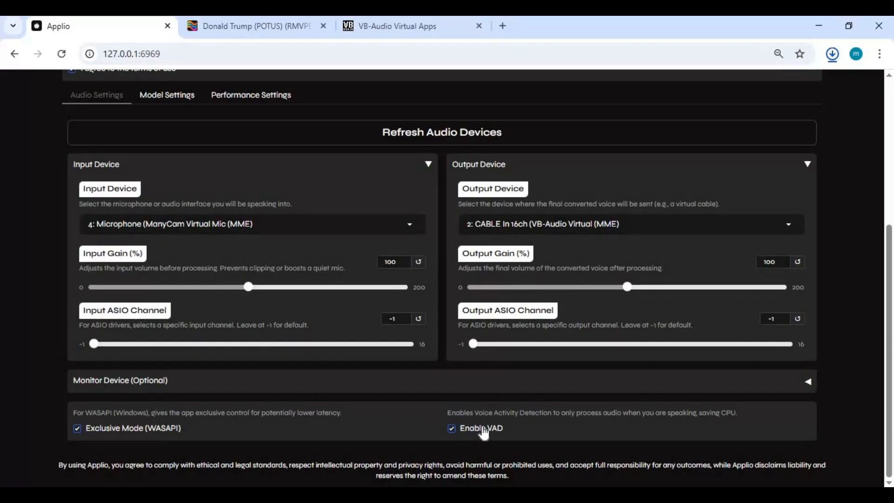
left_click(832, 54)
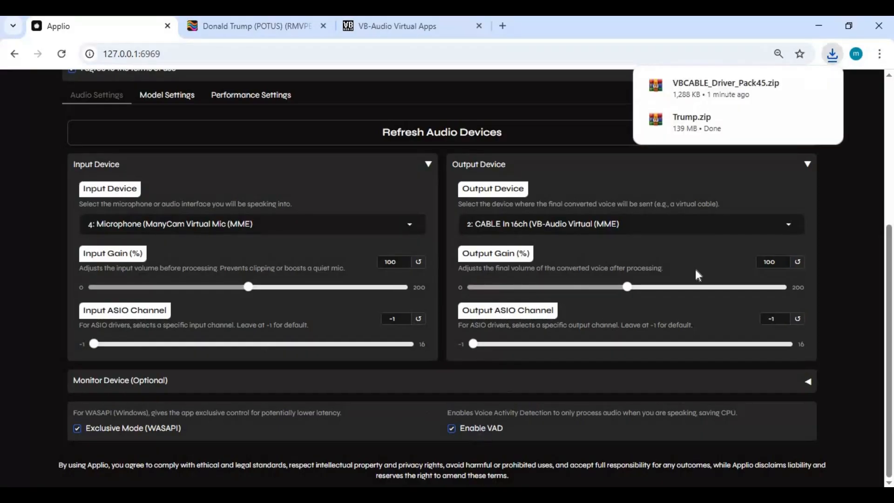
left_click(431, 317)
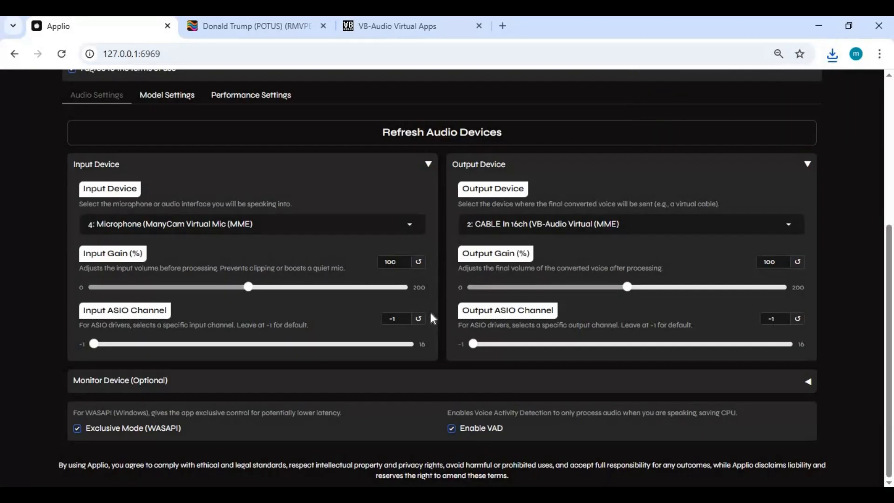
Step: Start realtime conversion from the top of the Realtime page (latency about 88 ms)
scroll("up", 3)
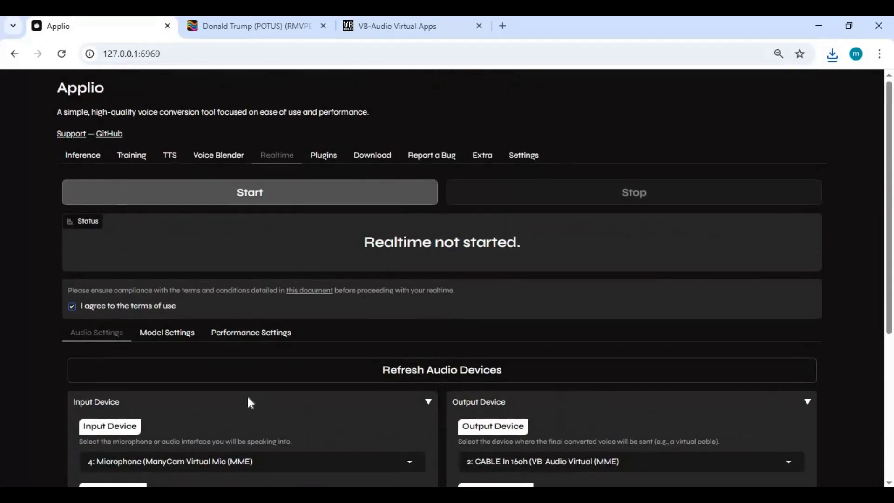
mouse_move(615, 376)
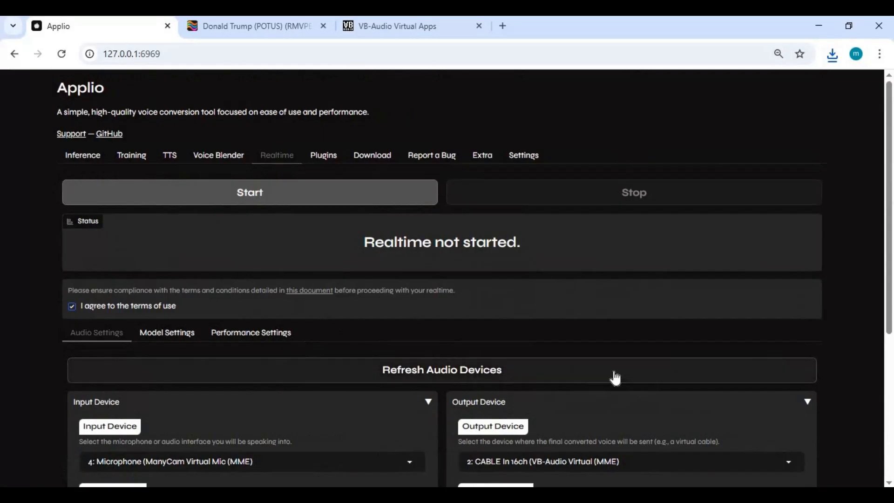
mouse_move(274, 196)
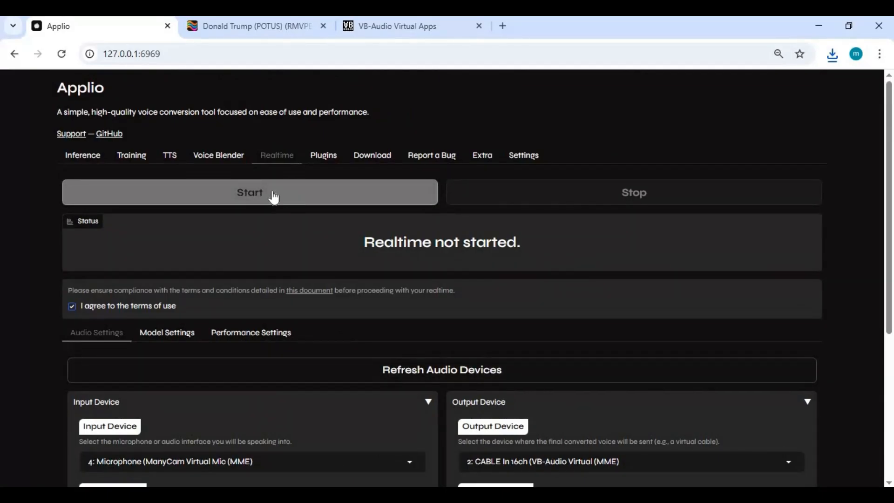
left_click(249, 192)
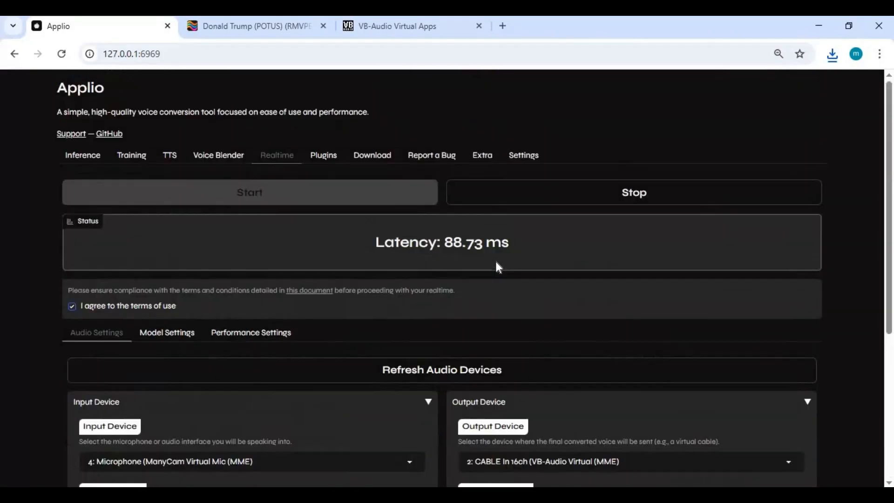
mouse_move(331, 242)
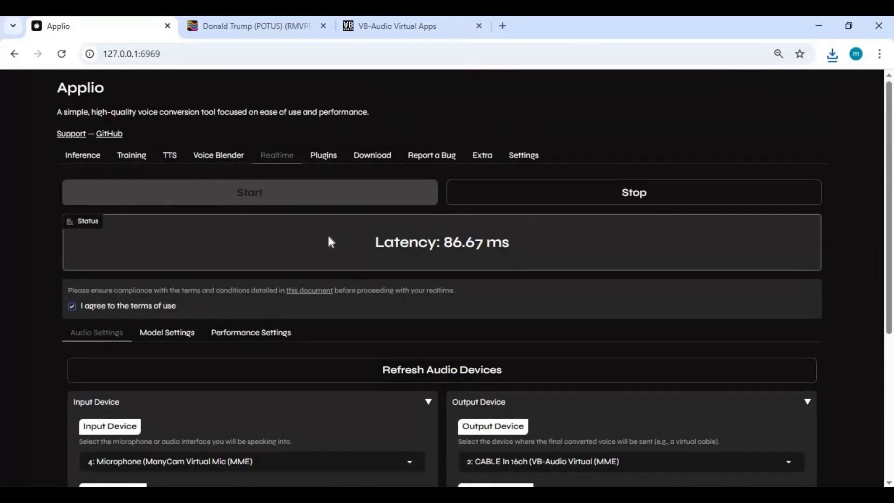
mouse_move(337, 305)
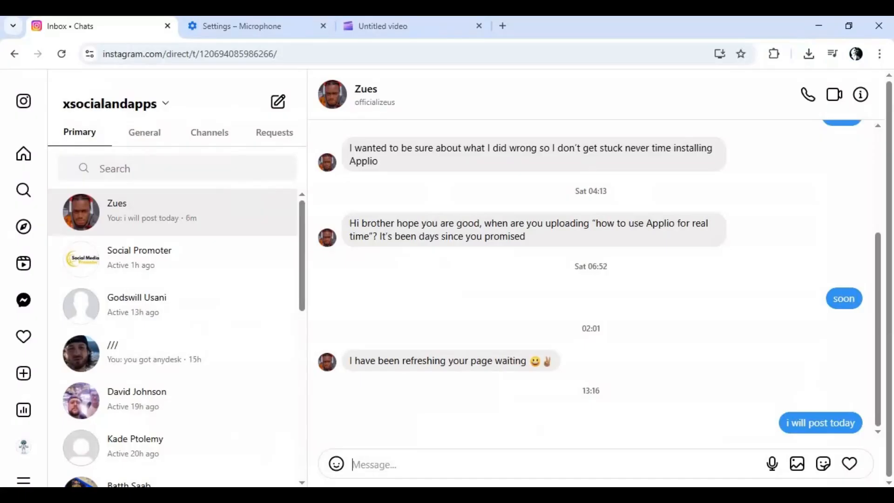
mouse_move(541, 173)
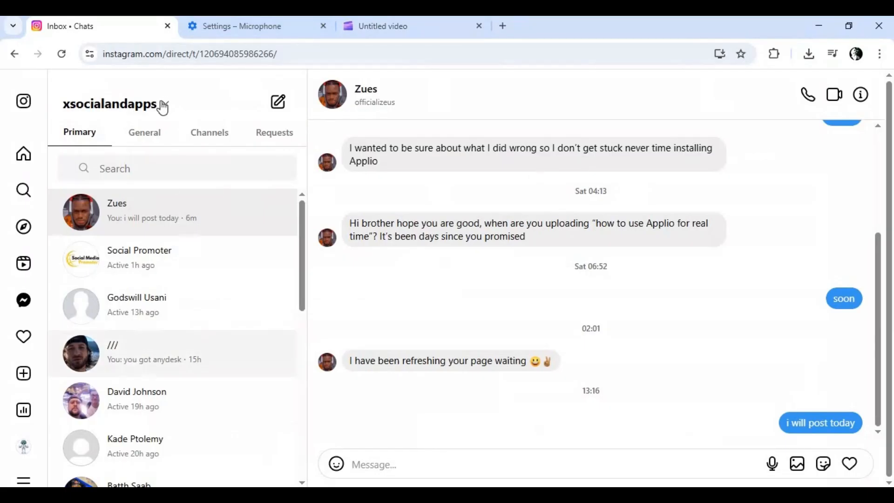
Step: Start a contact search in Instagram Direct messages
left_click(171, 168)
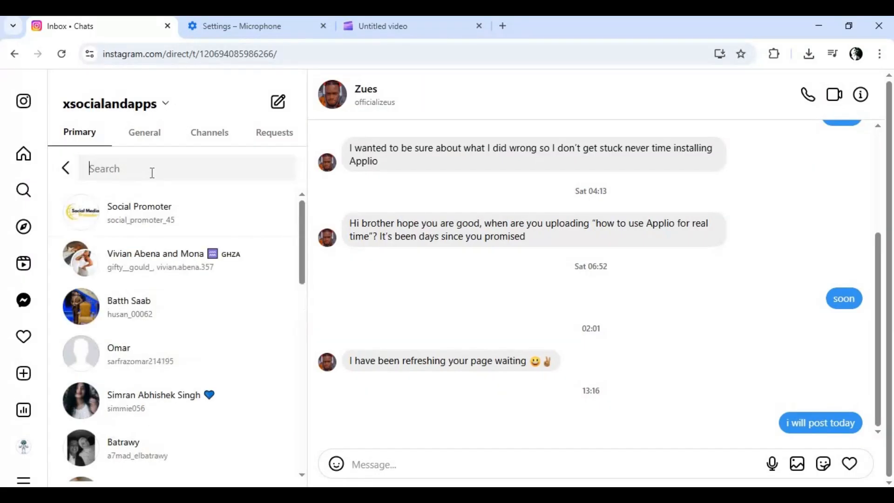
mouse_move(144, 362)
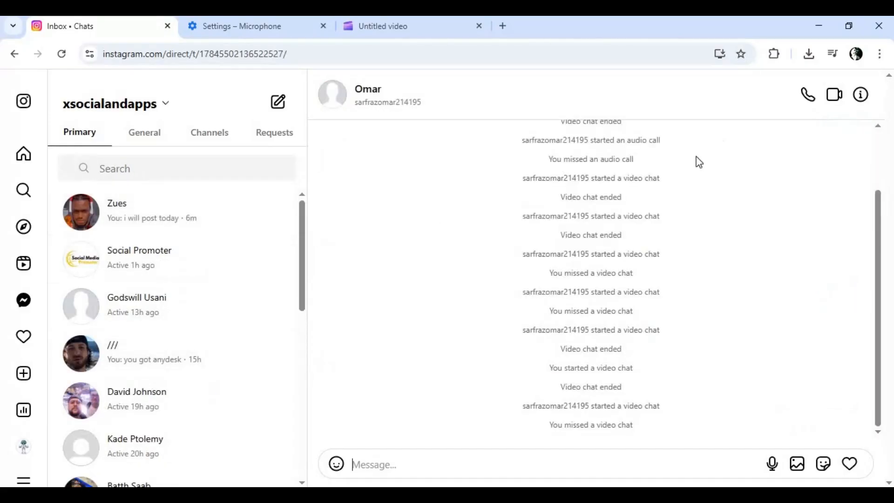
mouse_move(536, 195)
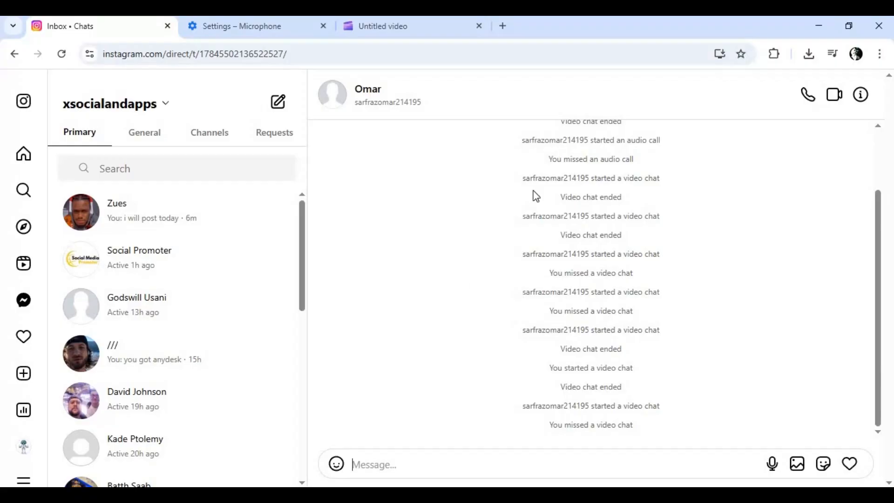
mouse_move(788, 189)
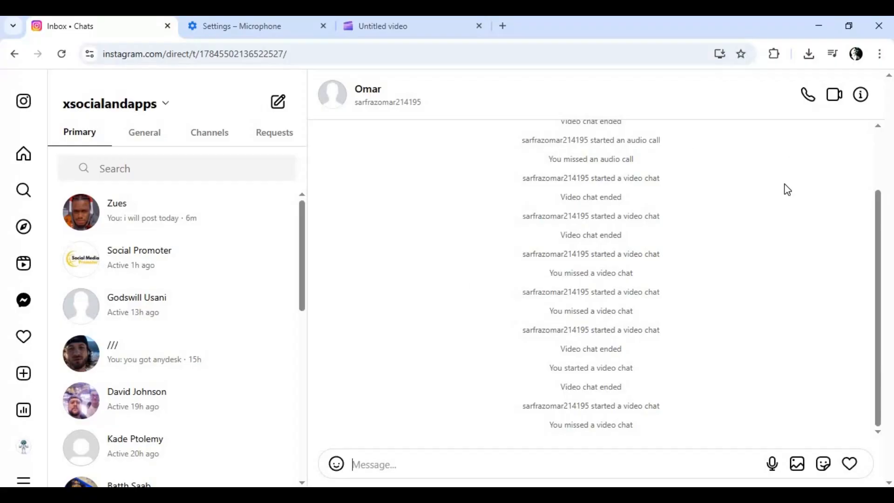
mouse_move(877, 63)
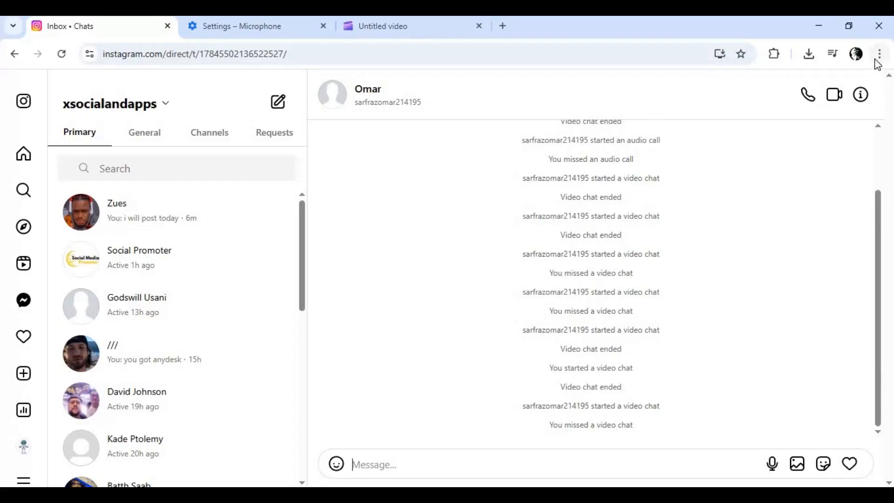
Step: Open Chrome's Settings page from the browser menu
left_click(879, 53)
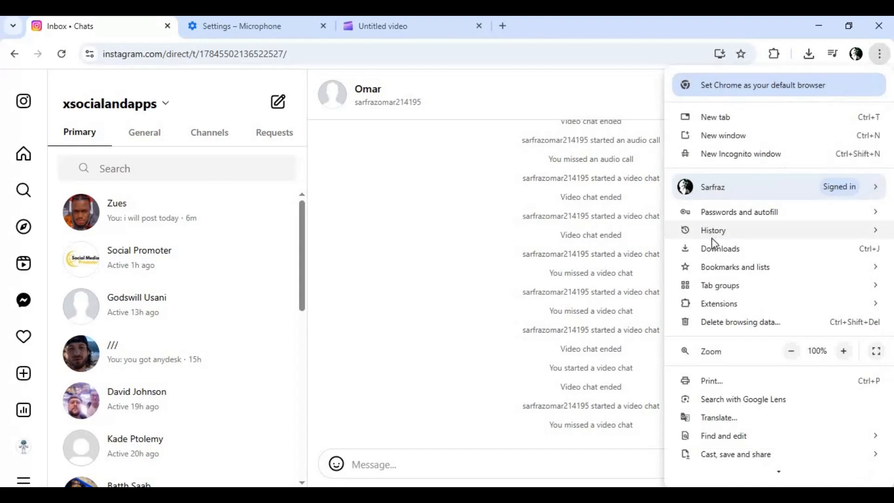
left_click(714, 230)
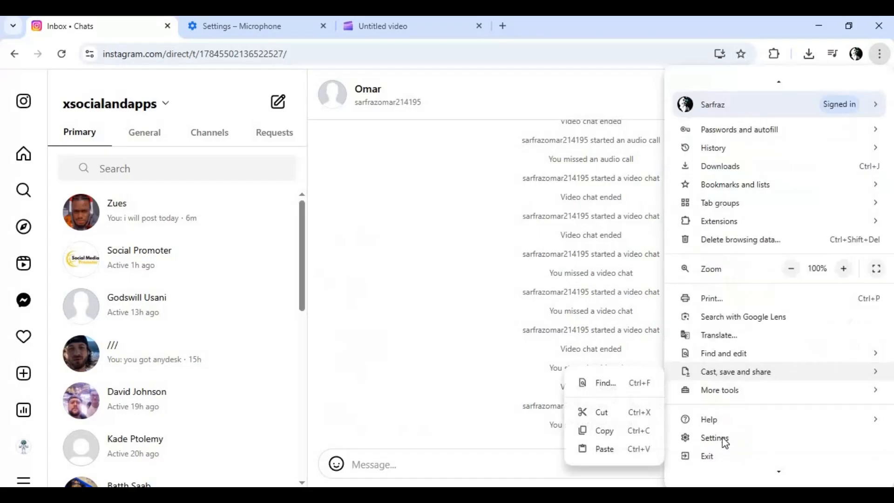
left_click(715, 438)
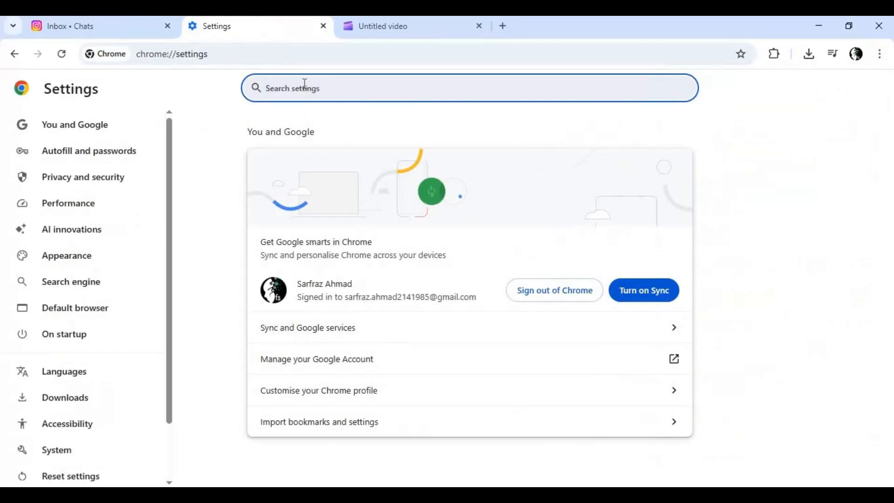
Step: Search settings for 'cam' and set CABLE Output (VB-Audio Virtual Cable) as the microphone
type("ca")
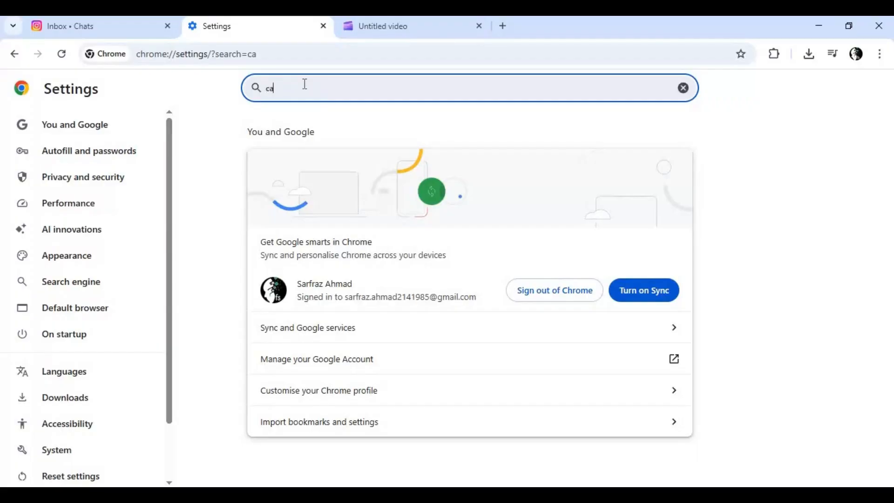
type("m")
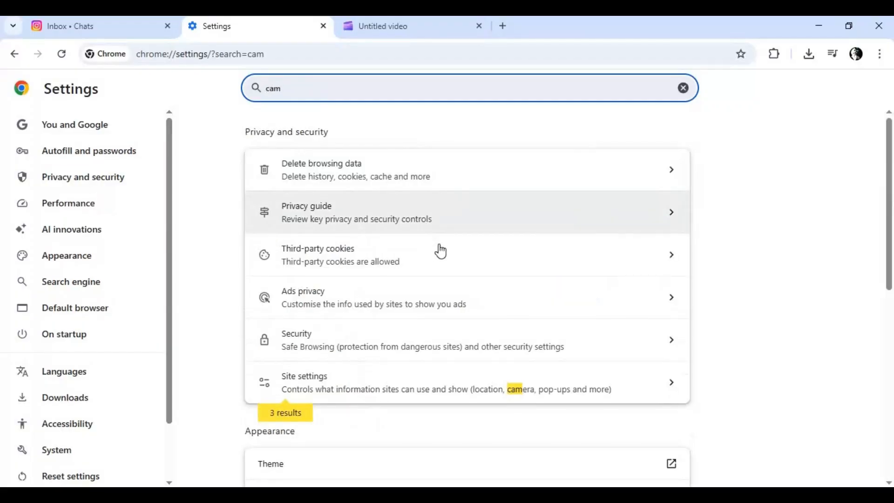
scroll("down", 3)
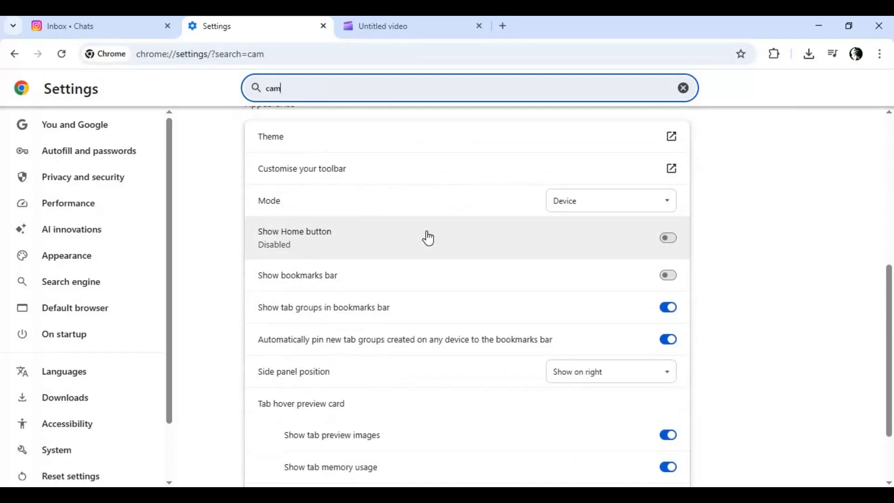
scroll("down", 3)
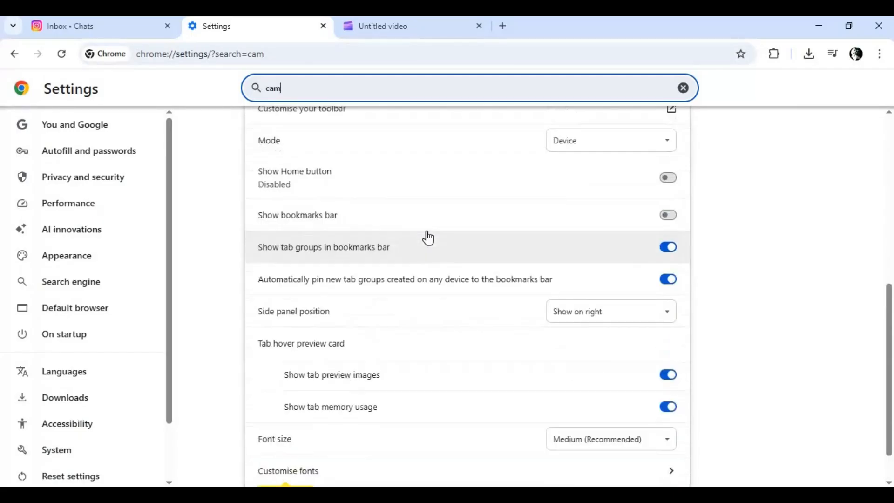
scroll("up", 3)
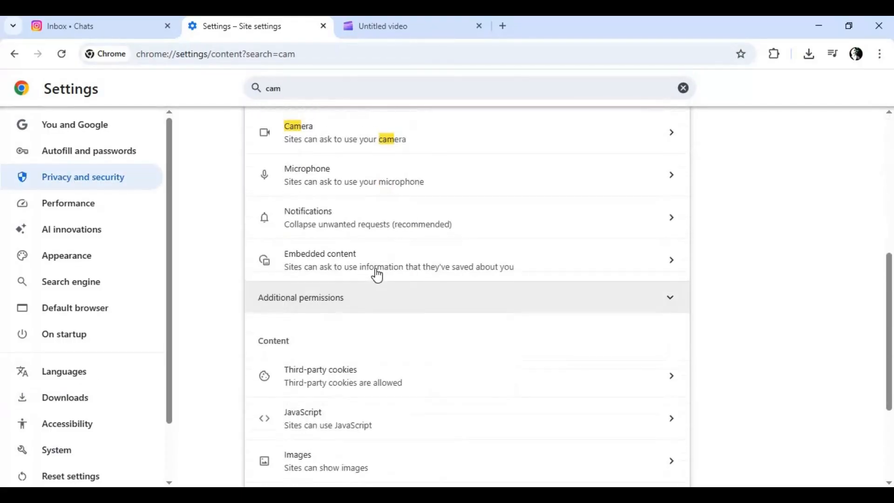
scroll("up", 3)
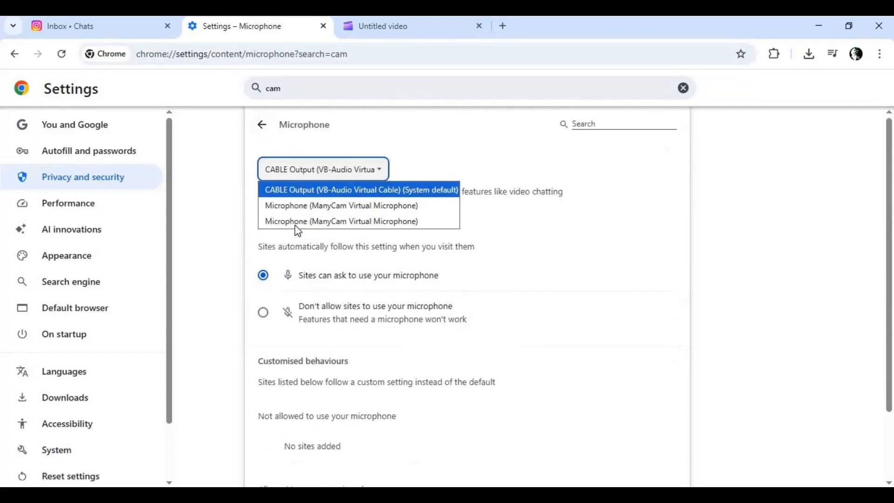
mouse_move(336, 192)
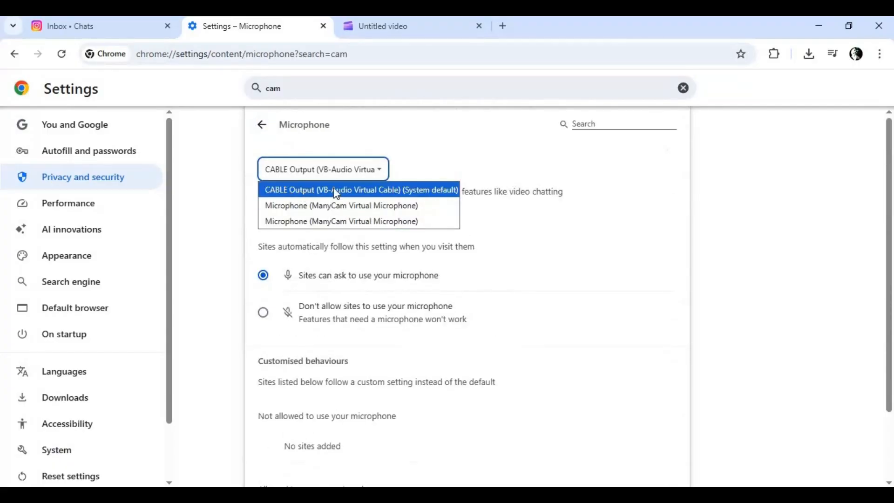
left_click(361, 191)
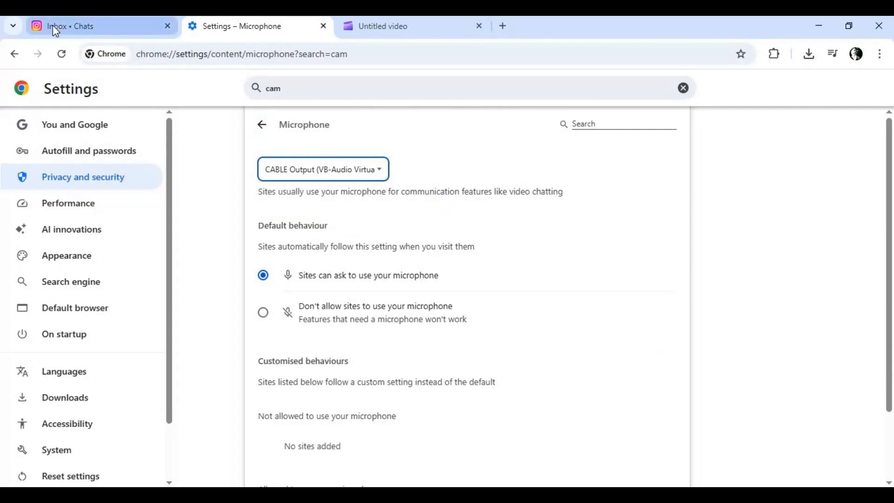
Step: Return to the Instagram chat and record a roughly 13-second voice clip
left_click(85, 26)
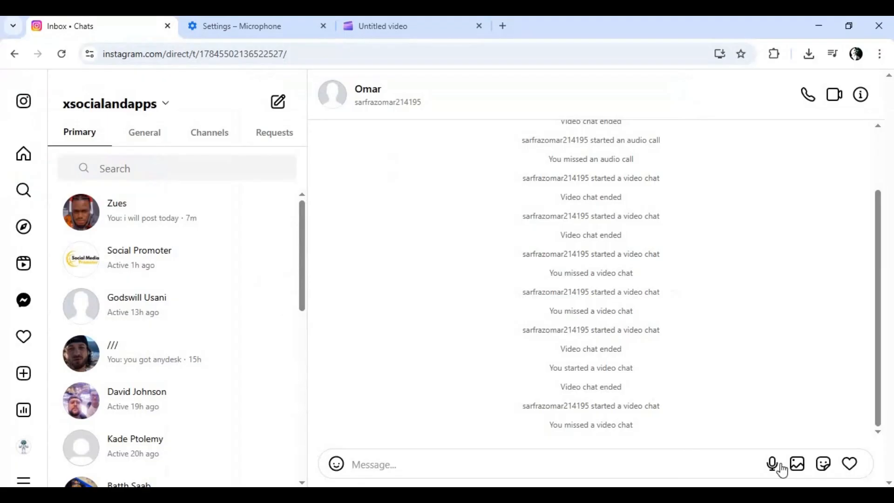
mouse_move(808, 94)
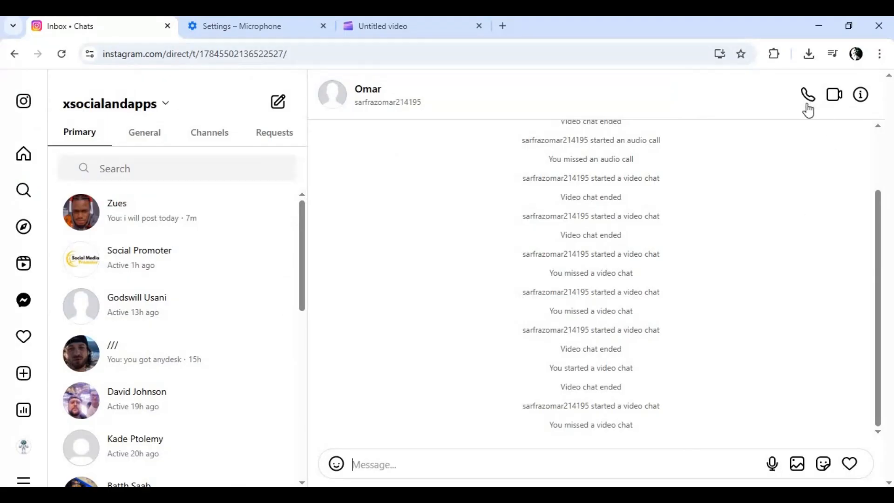
mouse_move(772, 464)
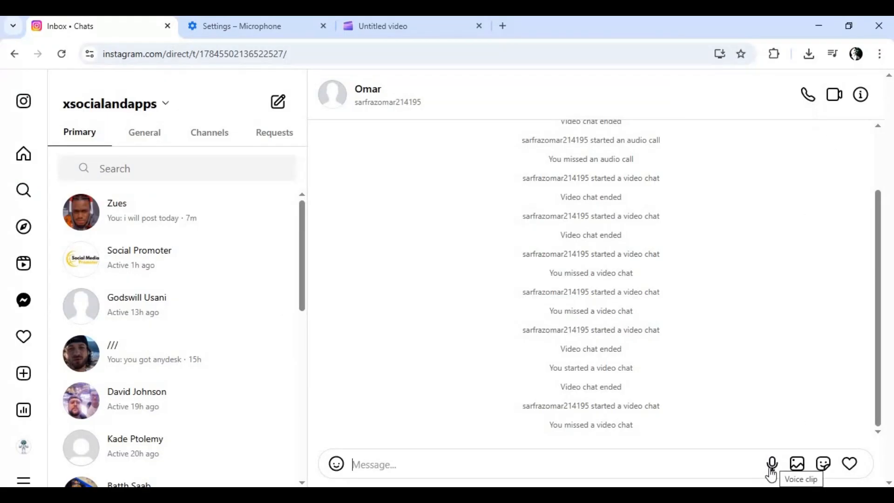
left_click(771, 464)
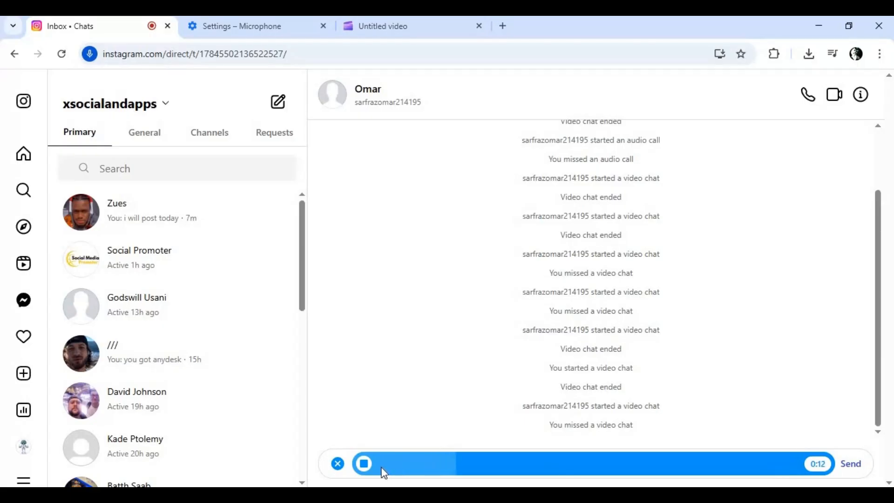
left_click(363, 463)
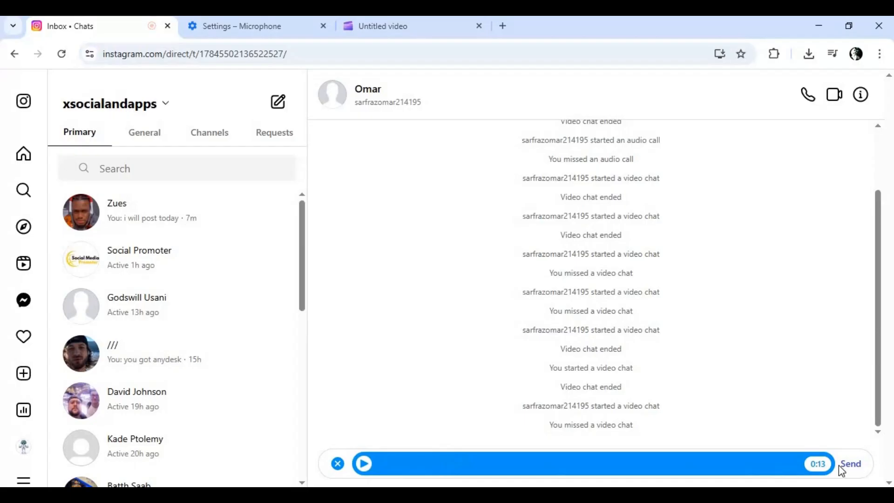
mouse_move(851, 464)
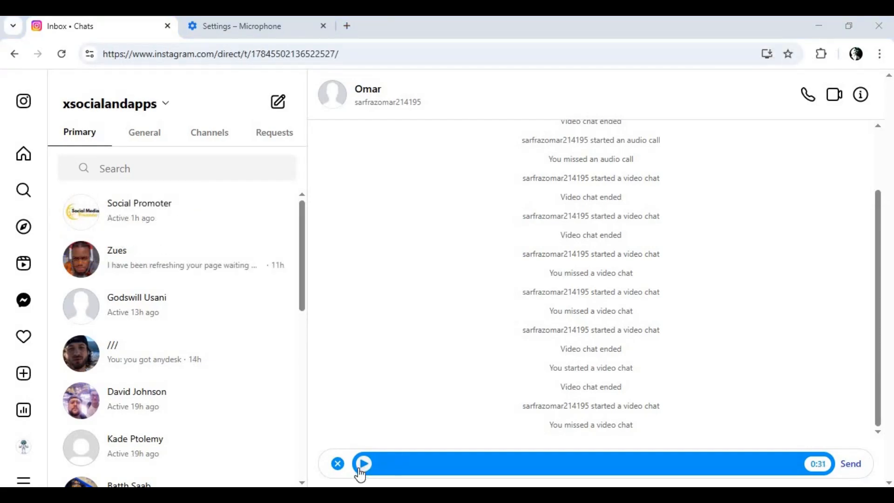
Step: Play back the recorded voice clip, check the Settings tab, then return to Instagram
left_click(363, 463)
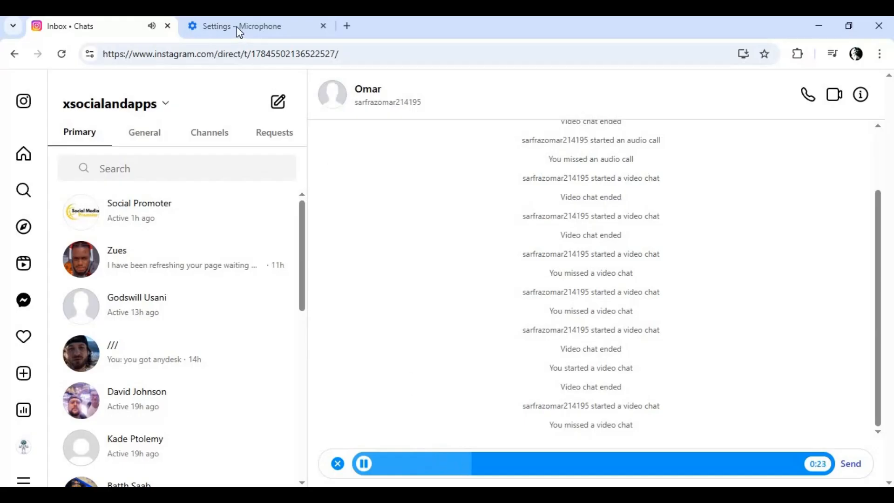
left_click(251, 26)
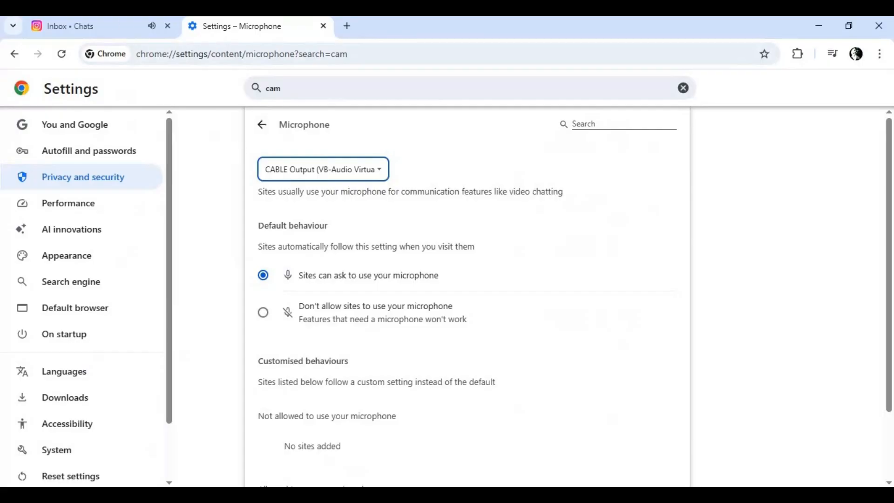
left_click(85, 25)
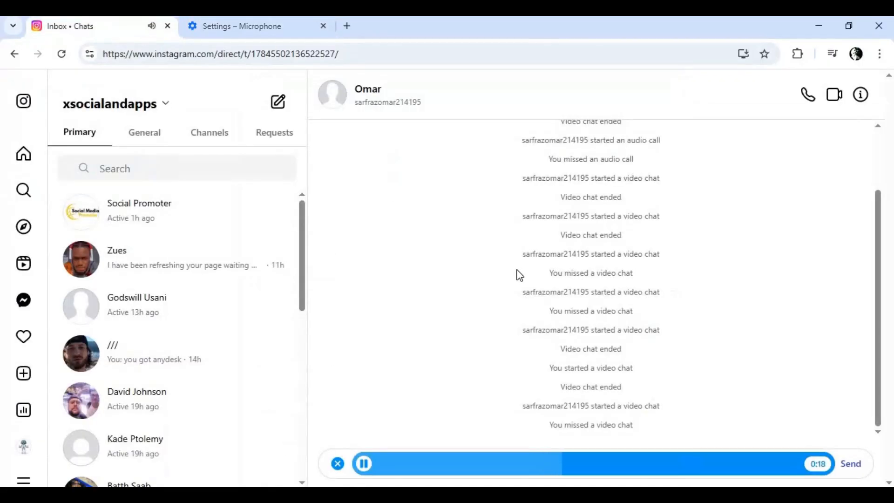